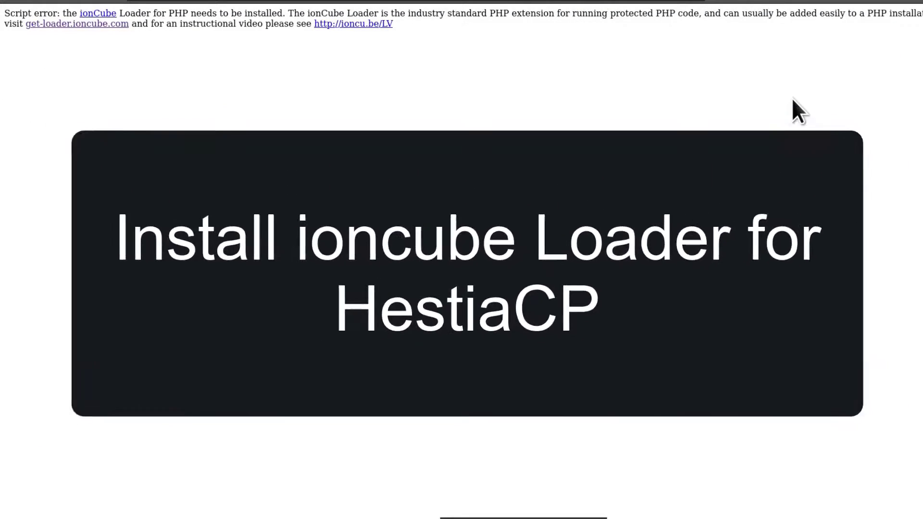
Scroll through the guide's download, extension-directory, loader-copy and php.ini commands.
scroll(down, 3)
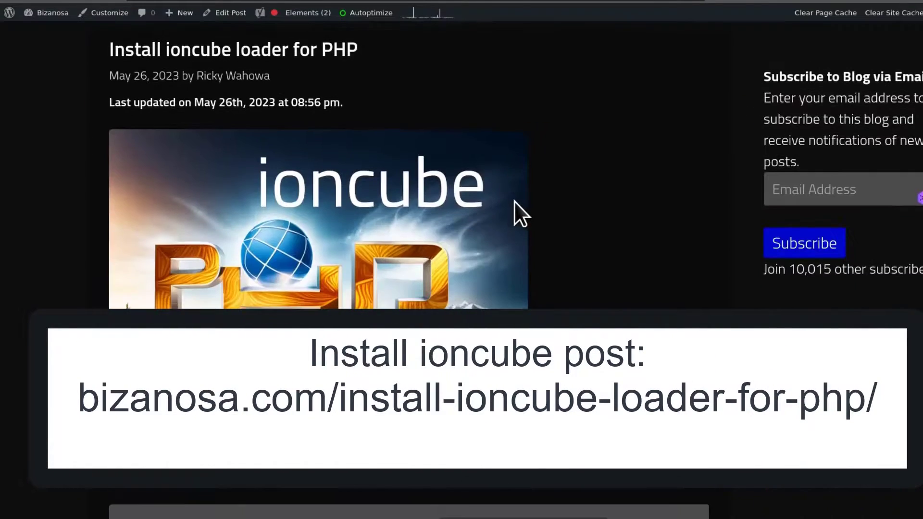
scroll(down, 3)
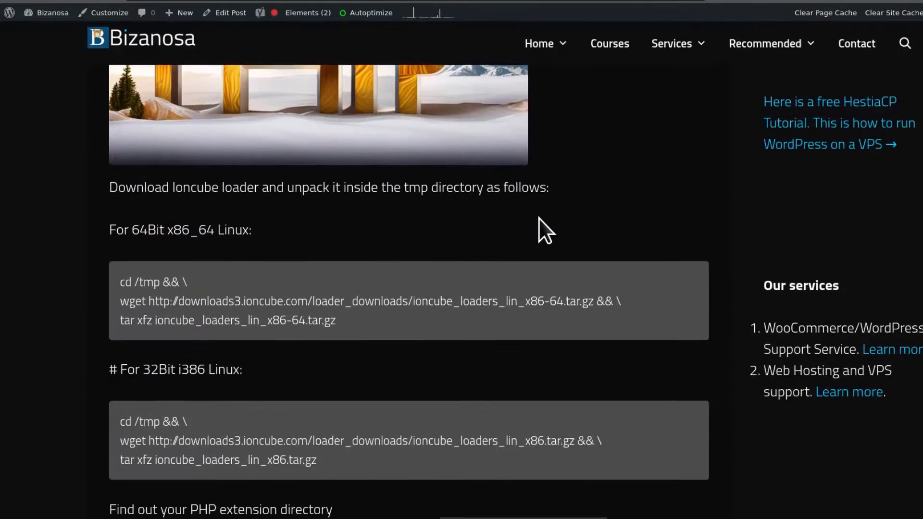
scroll(down, 3)
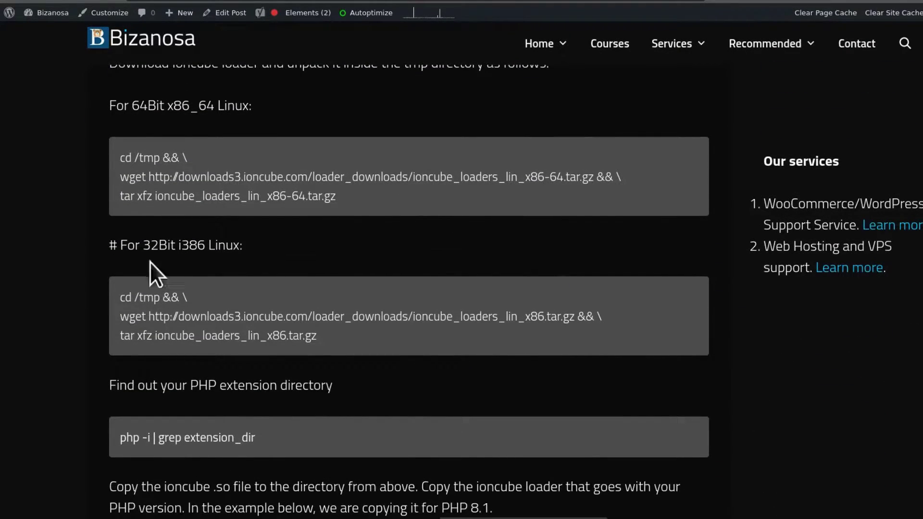
mouse_move(250, 179)
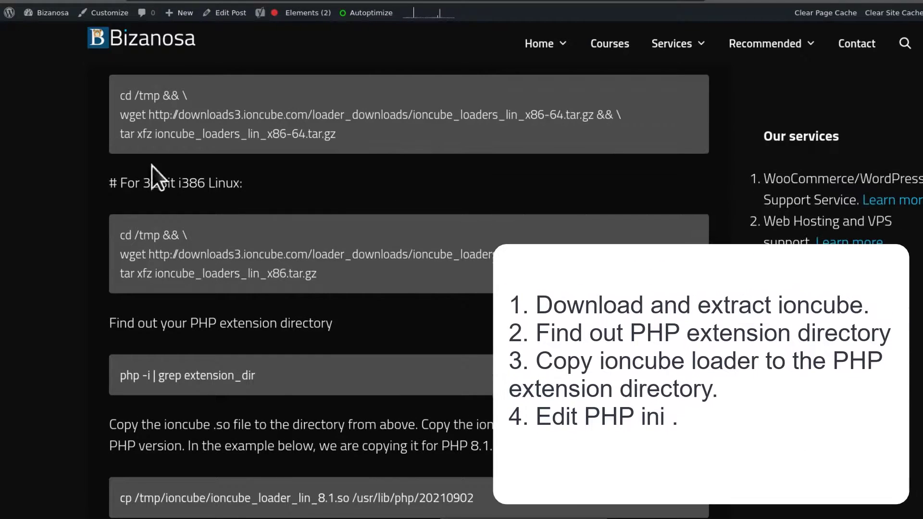
scroll(down, 3)
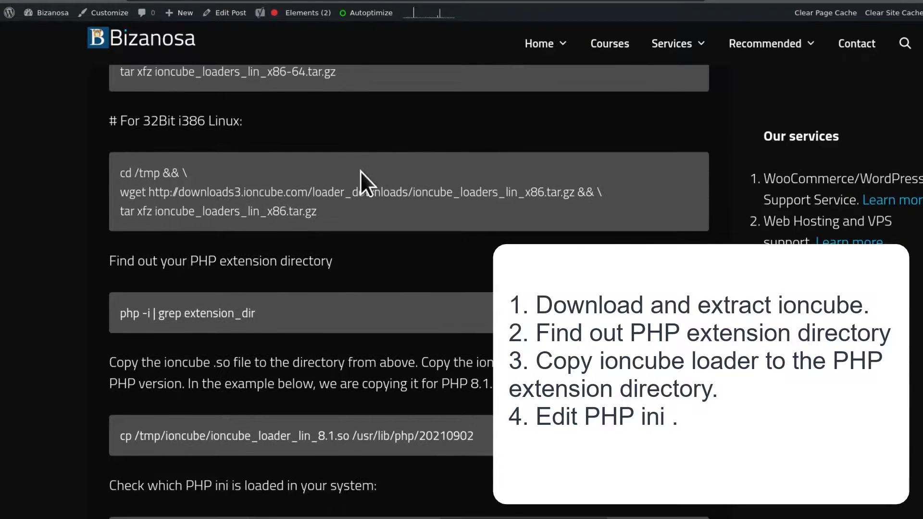
scroll(down, 3)
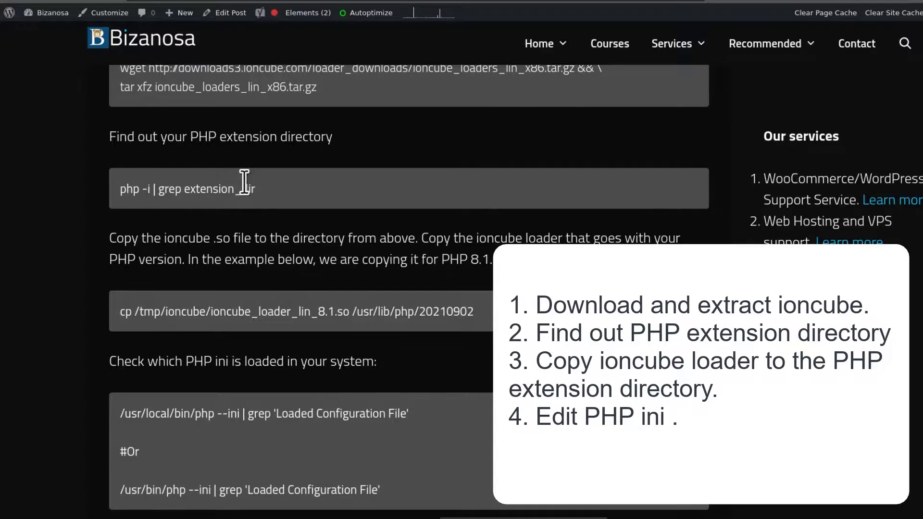
mouse_move(172, 214)
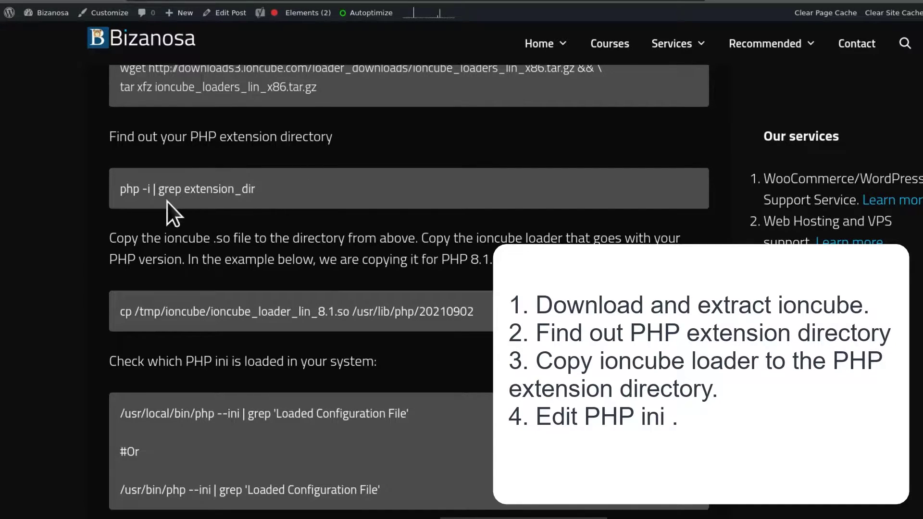
scroll(up, 3)
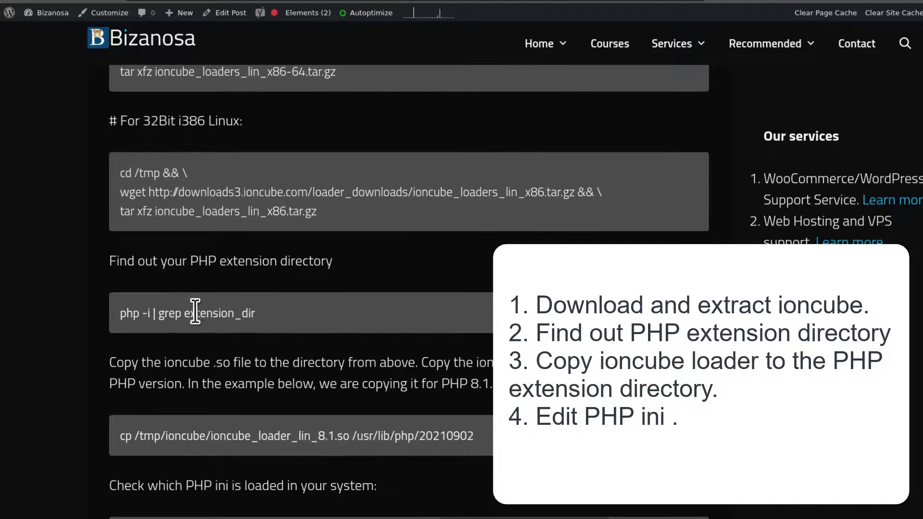
scroll(down, 3)
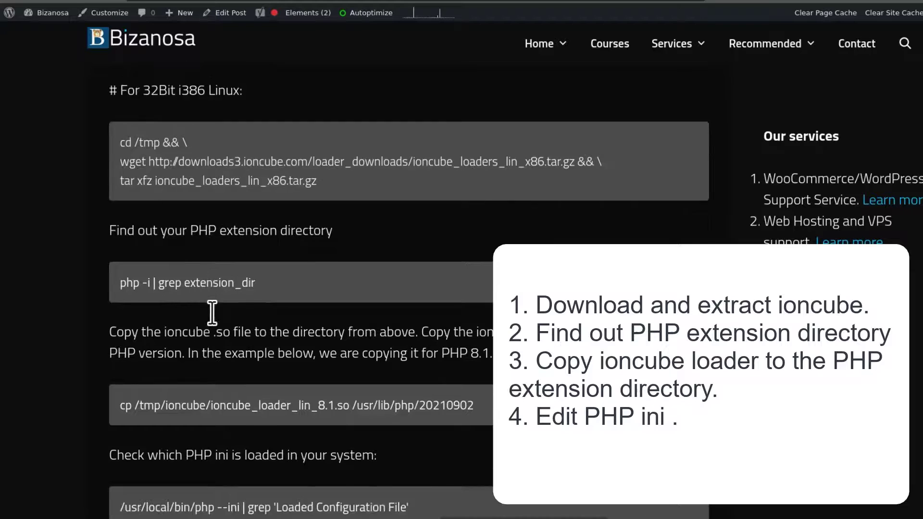
scroll(down, 3)
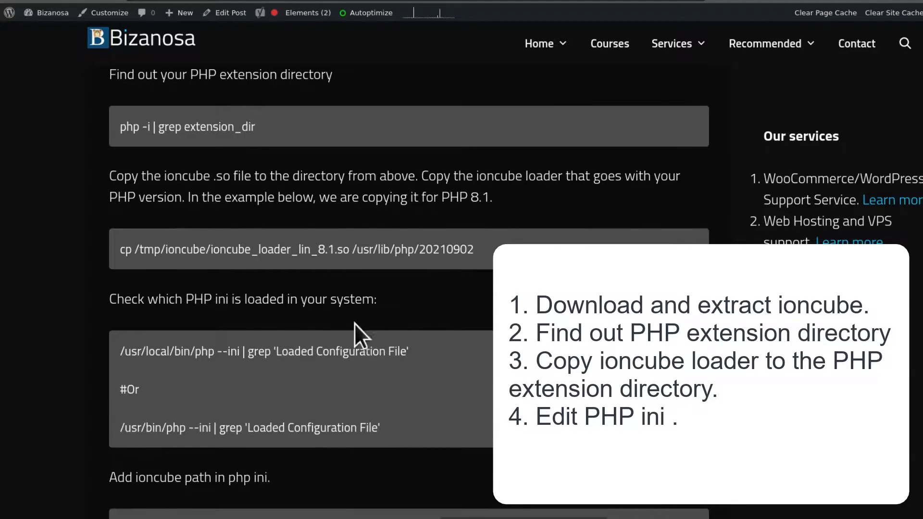
mouse_move(306, 339)
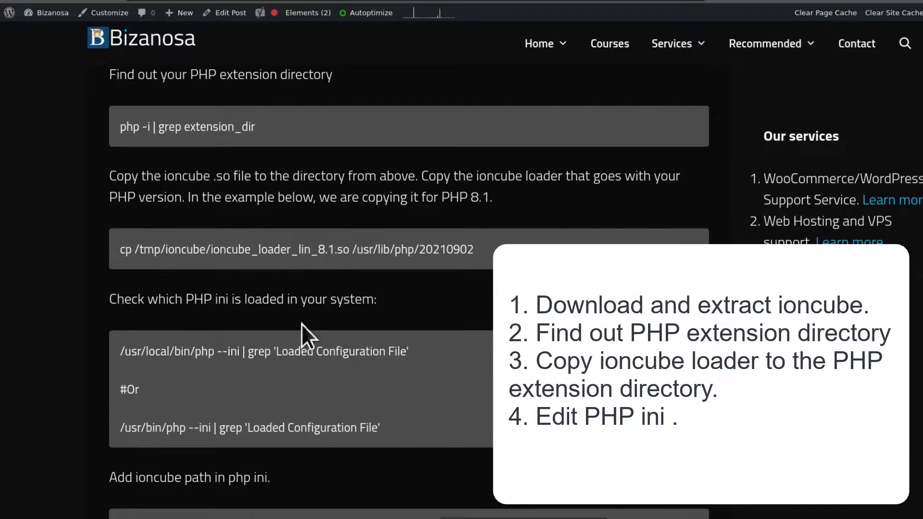
scroll(down, 3)
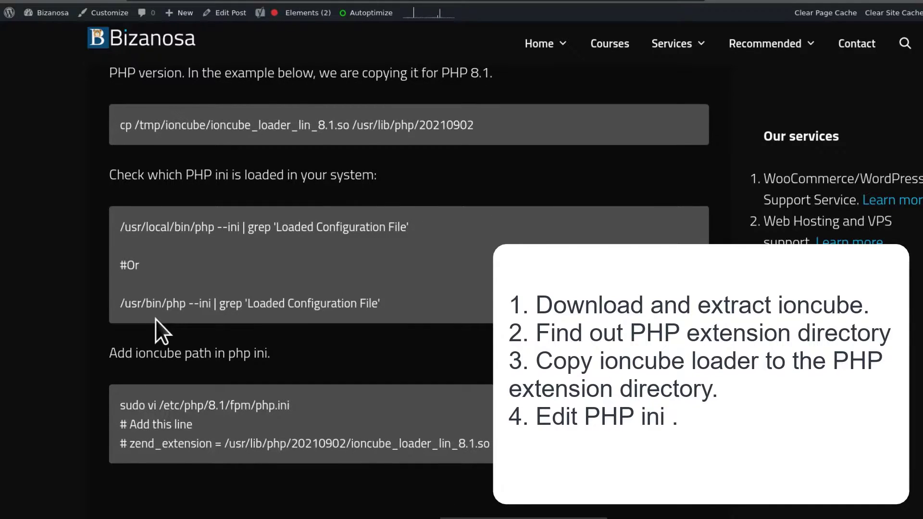
scroll(up, 3)
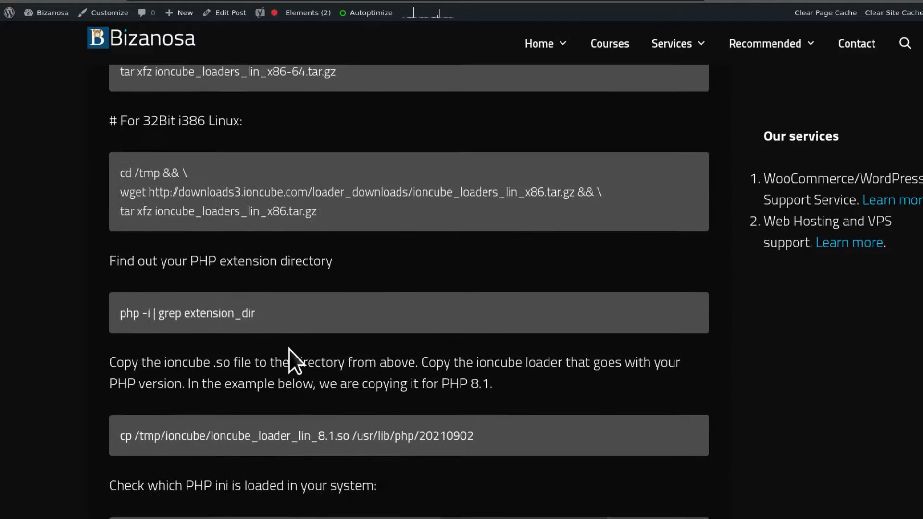
Select and copy the cd /tmp && wget … && tar xfz … ionCube command block.
scroll(up, 3)
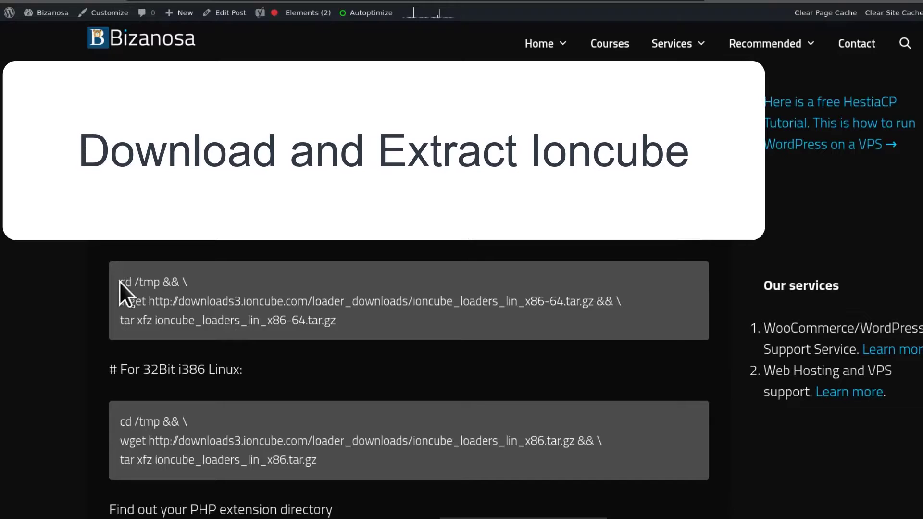
double_click(140, 281)
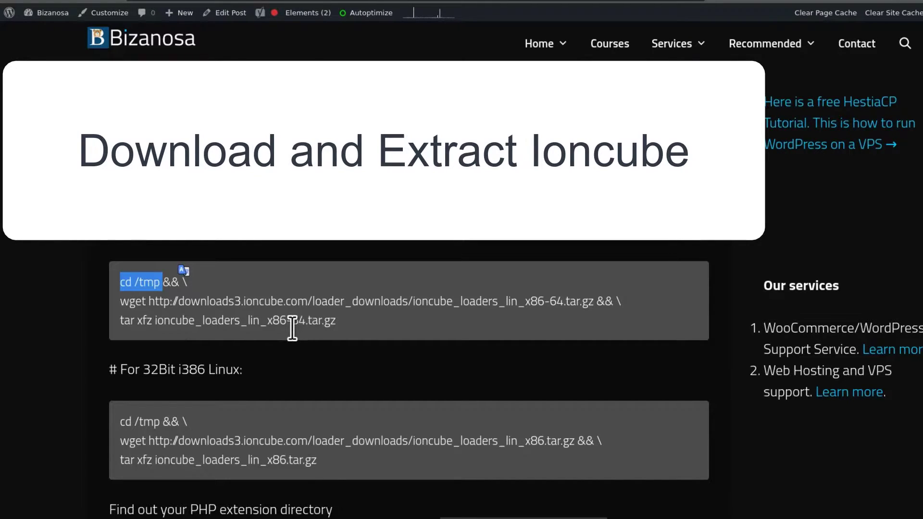
scroll(up, 3)
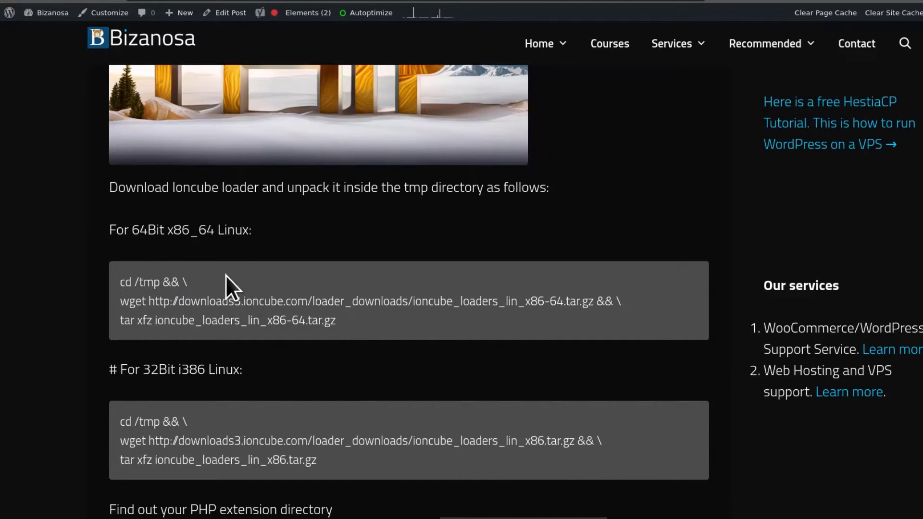
mouse_move(131, 232)
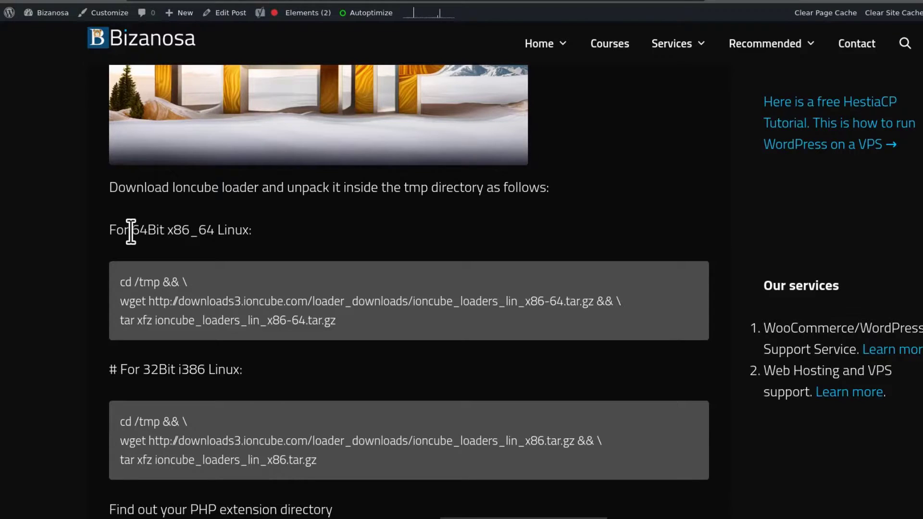
mouse_move(171, 376)
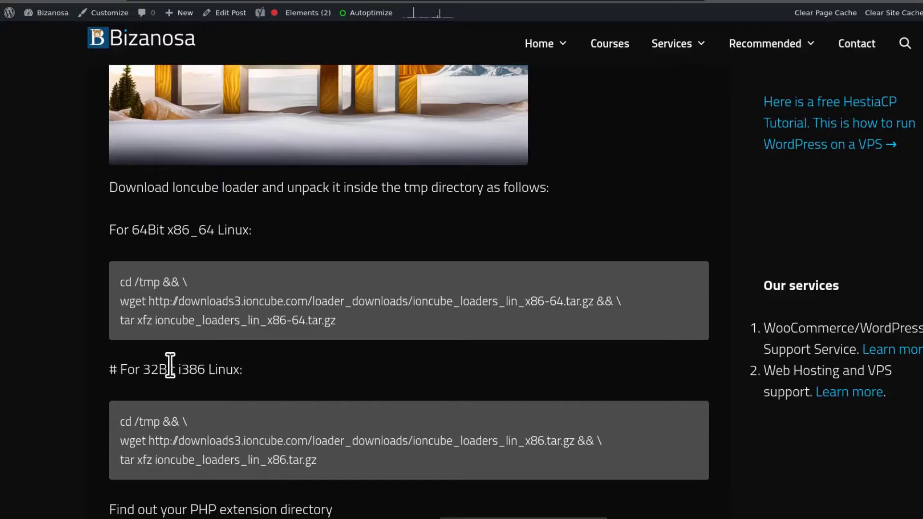
mouse_move(164, 261)
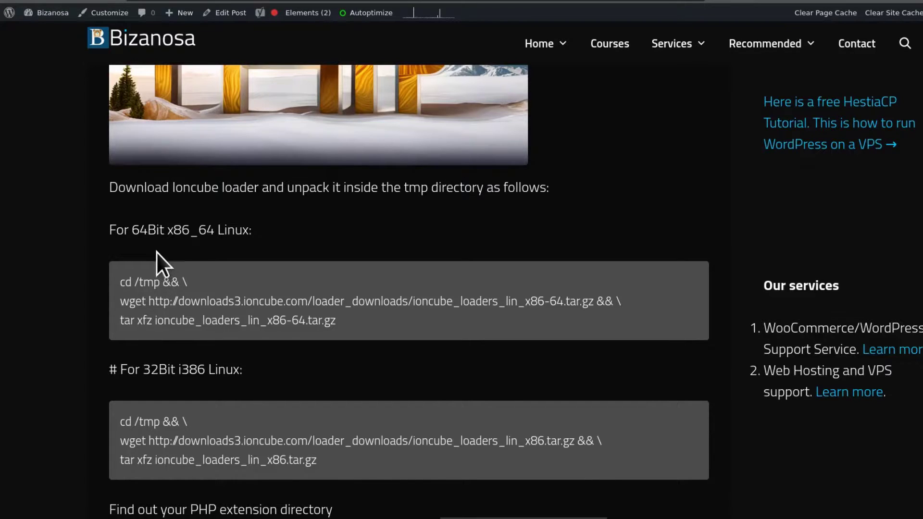
mouse_move(153, 232)
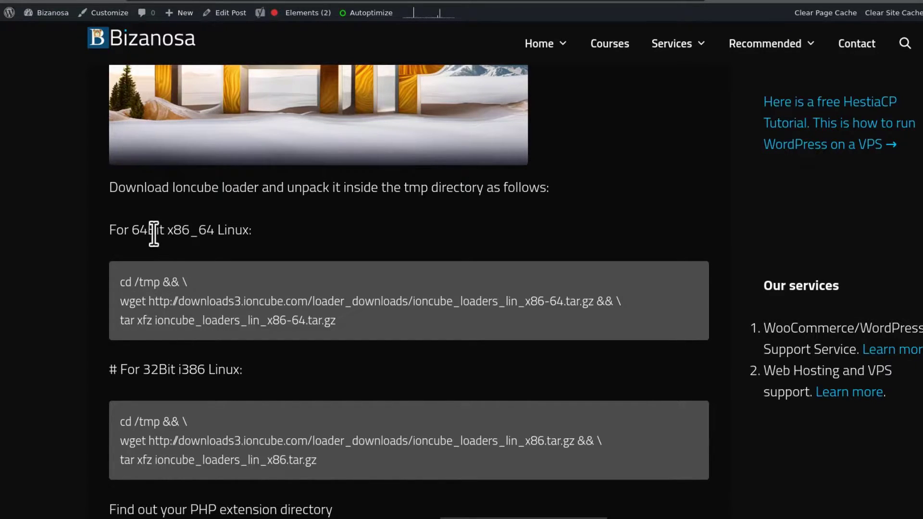
mouse_move(297, 308)
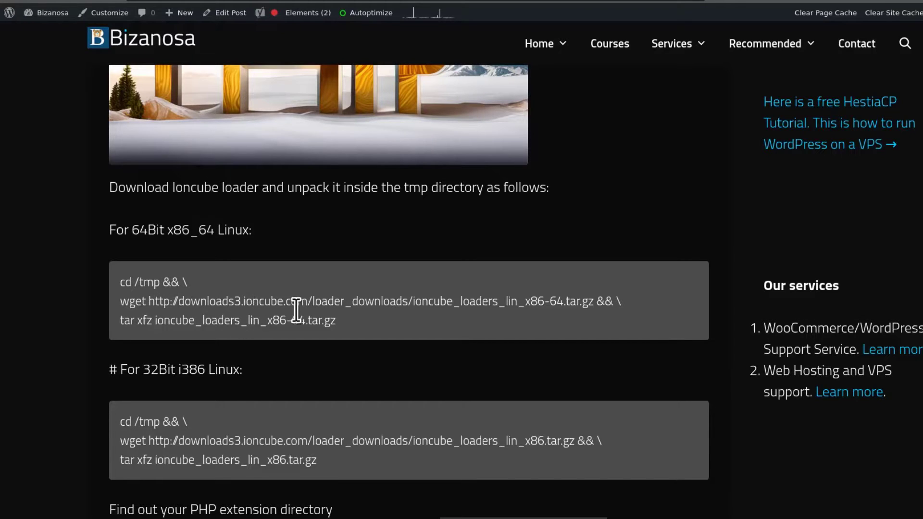
scroll(down, 3)
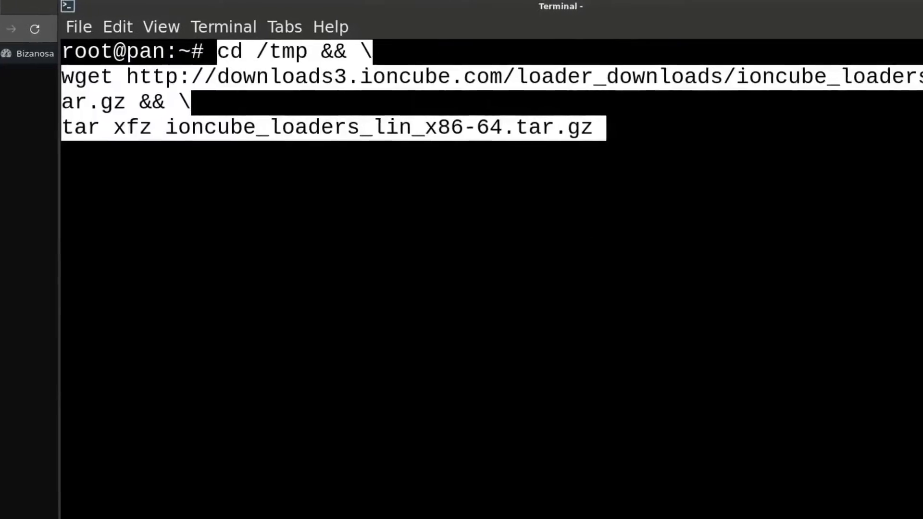
Run the pasted commands to download and extract the ionCube loaders into /tmp.
key(Return)
text(ls)
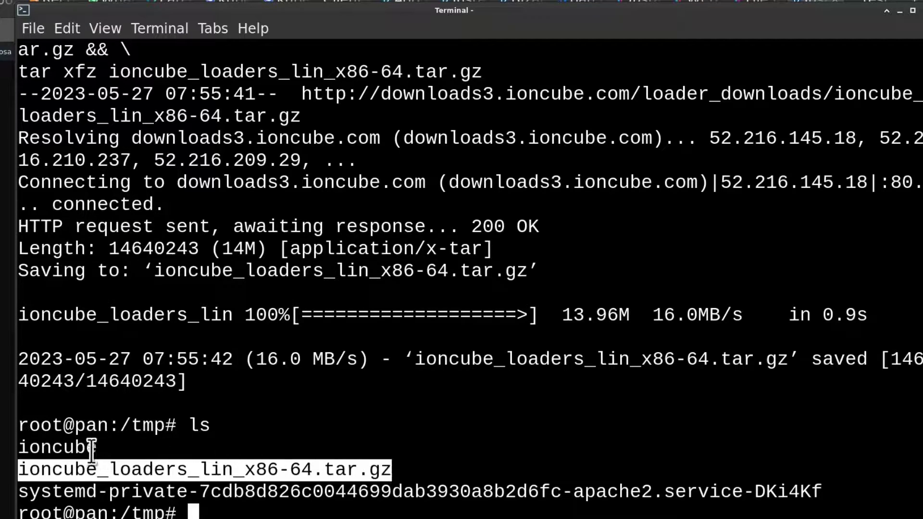
mouse_move(302, 403)
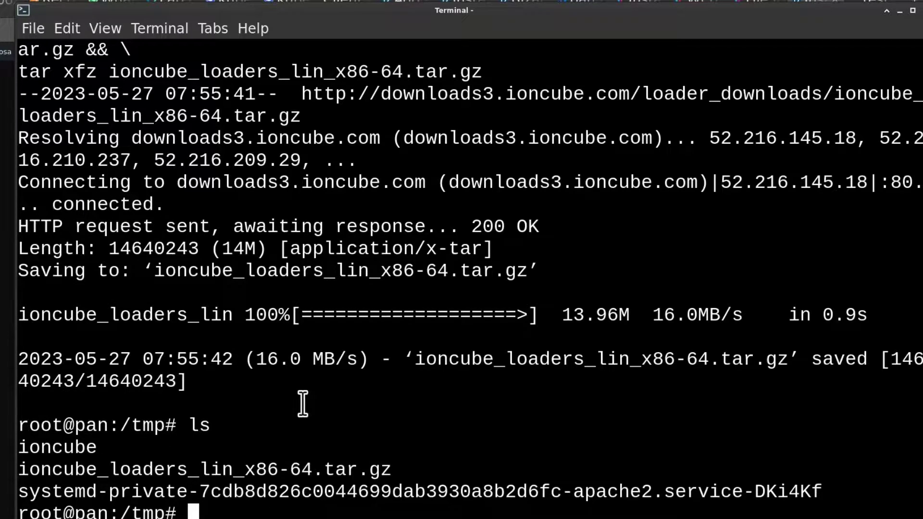
mouse_move(302, 391)
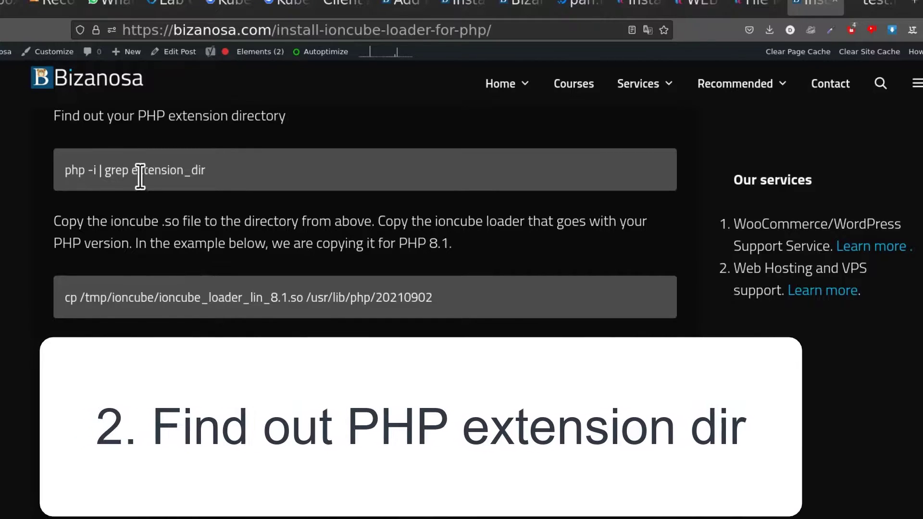
Run php -i | grep extension_dir and select the reported path /usr/lib/php/20210902.
triple_click(135, 170)
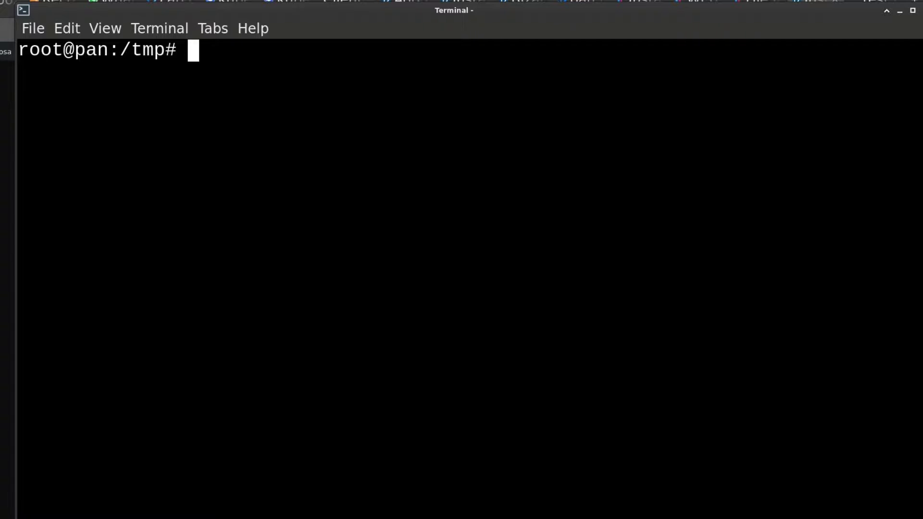
text(php -i | grep extension_dir)
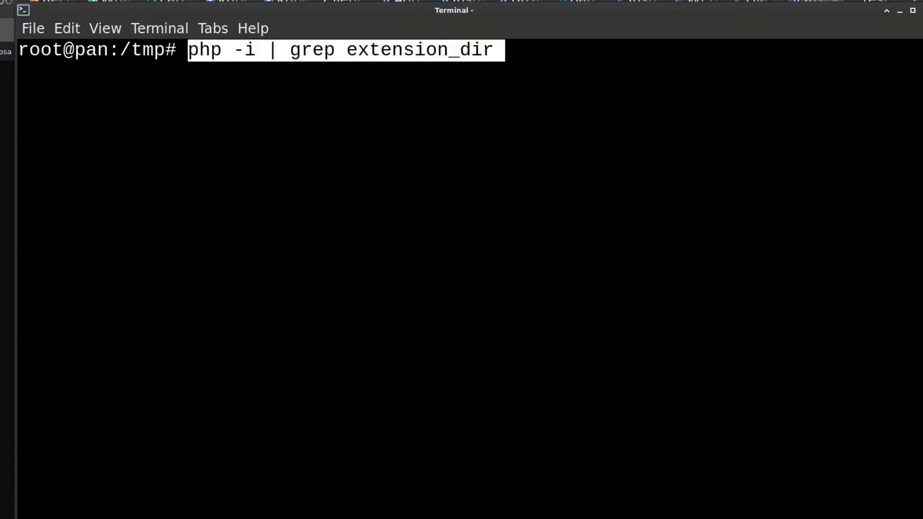
key(Return)
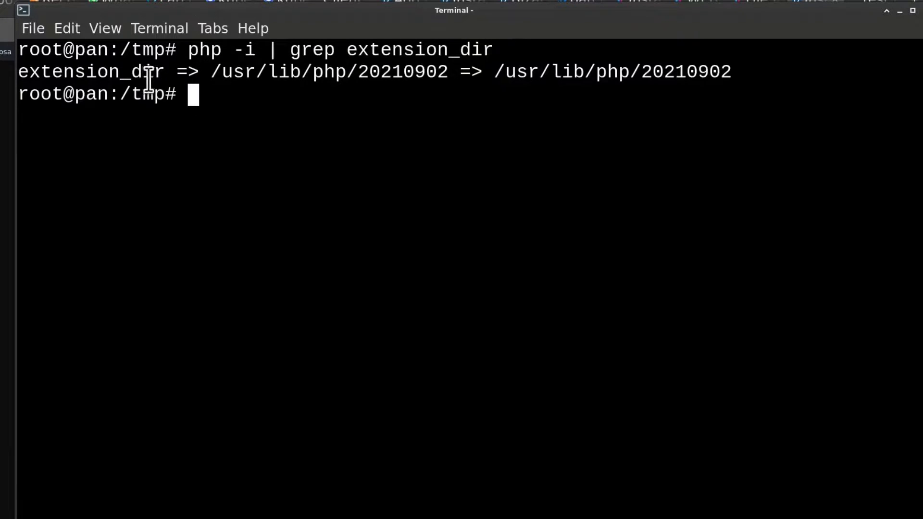
double_click(318, 71)
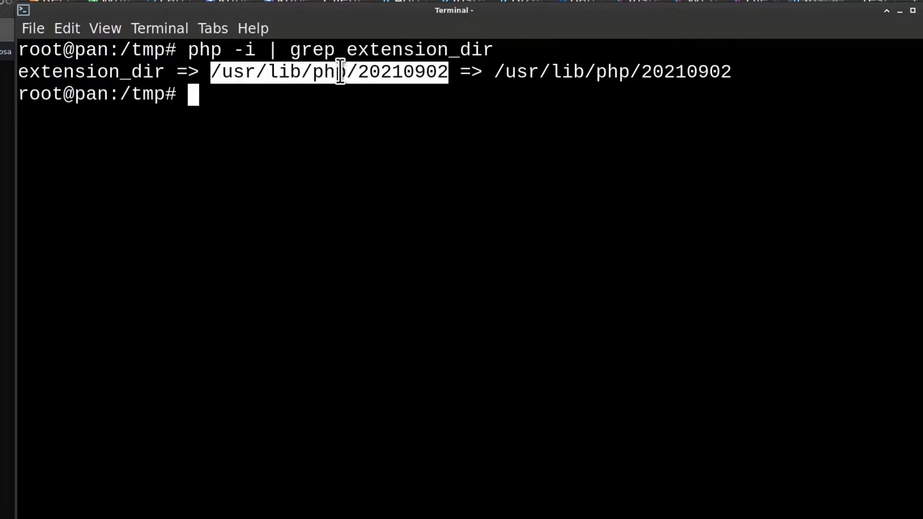
mouse_move(368, 71)
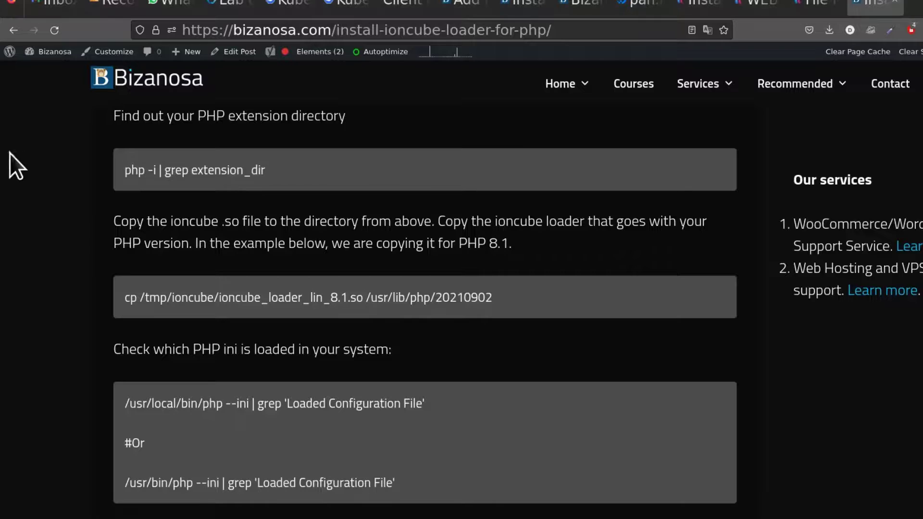
List the ioncube folder to see the ioncube_loader_lin_*.so files per PHP version.
scroll(down, 3)
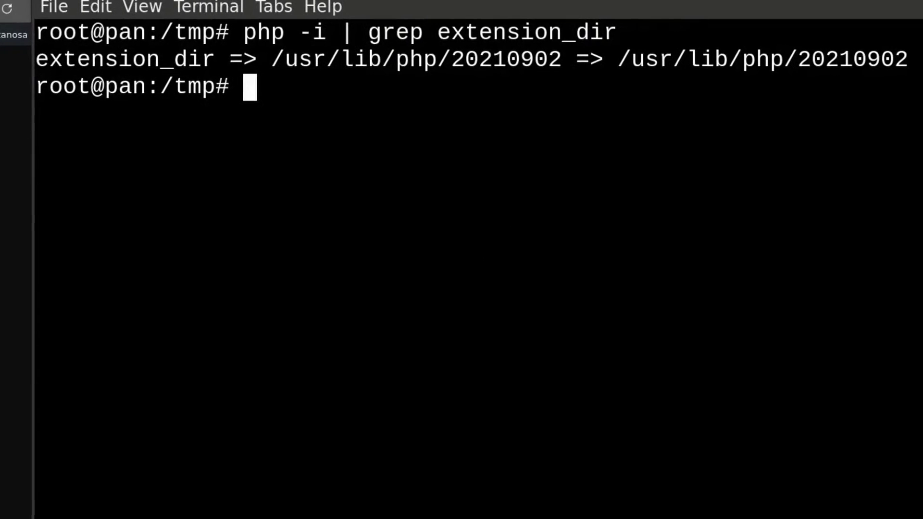
text(ls ioncube)
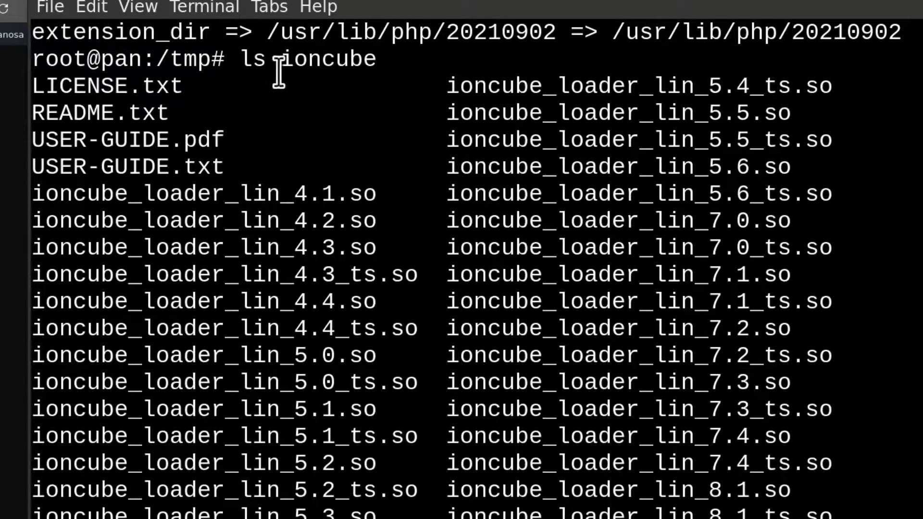
mouse_move(380, 247)
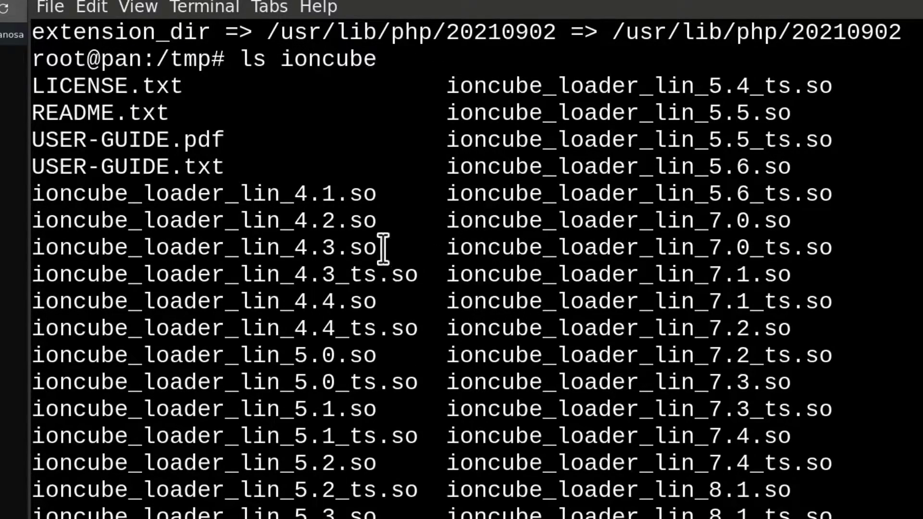
mouse_move(830, 462)
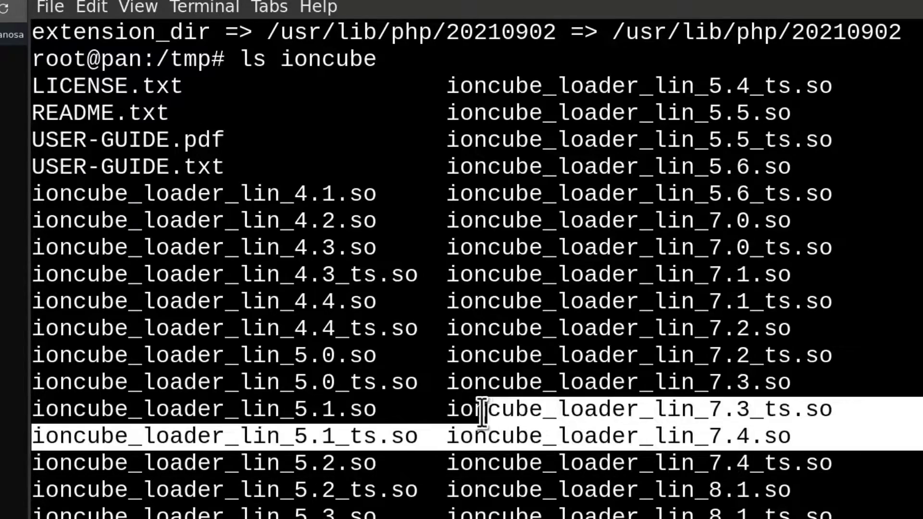
scroll(down, 3)
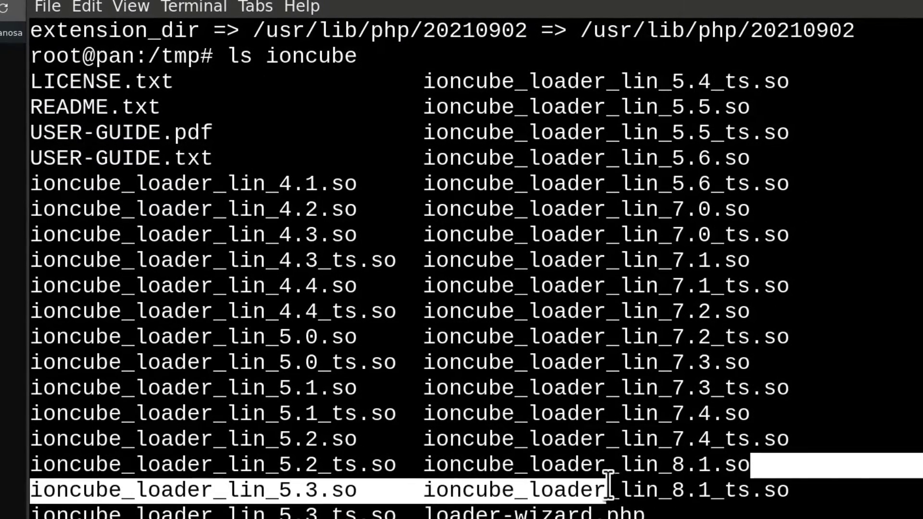
mouse_move(500, 438)
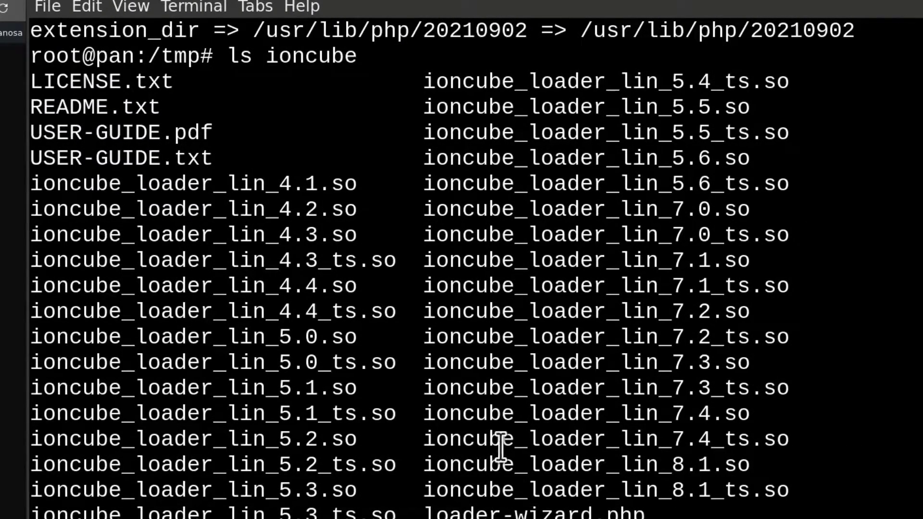
mouse_move(218, 218)
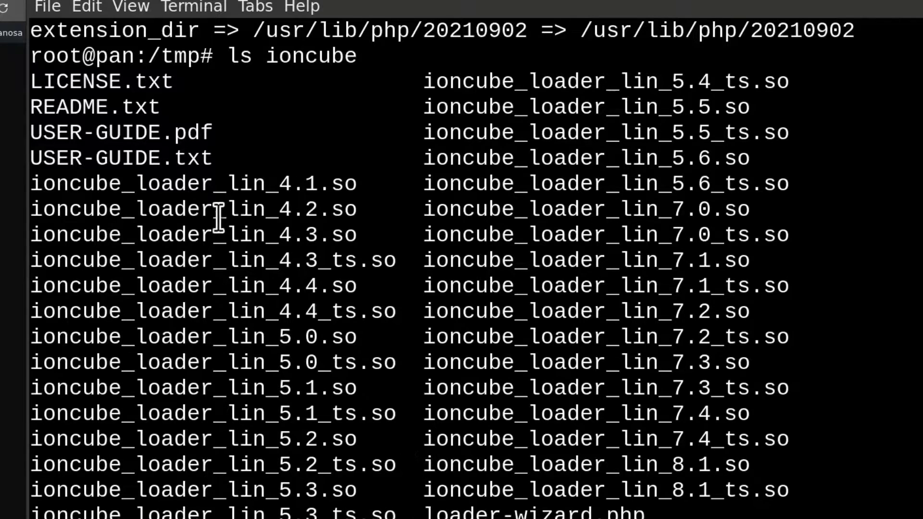
mouse_move(330, 144)
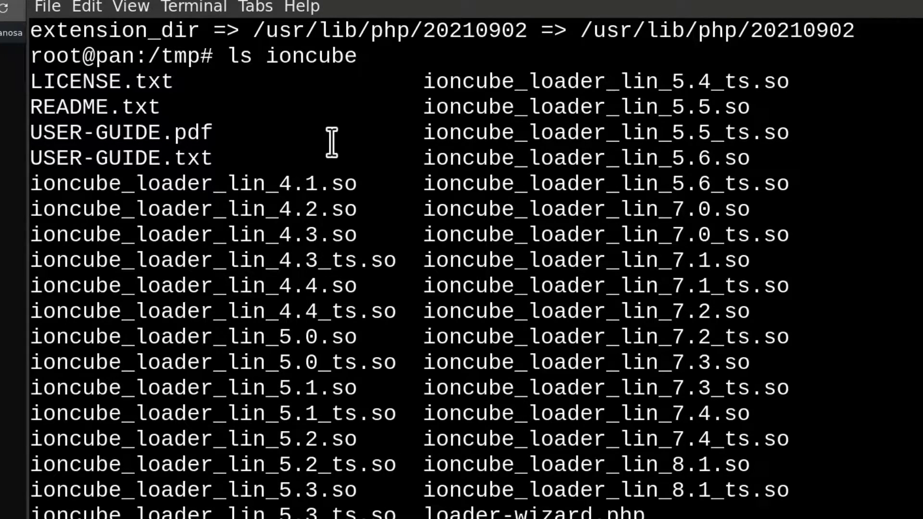
mouse_move(688, 233)
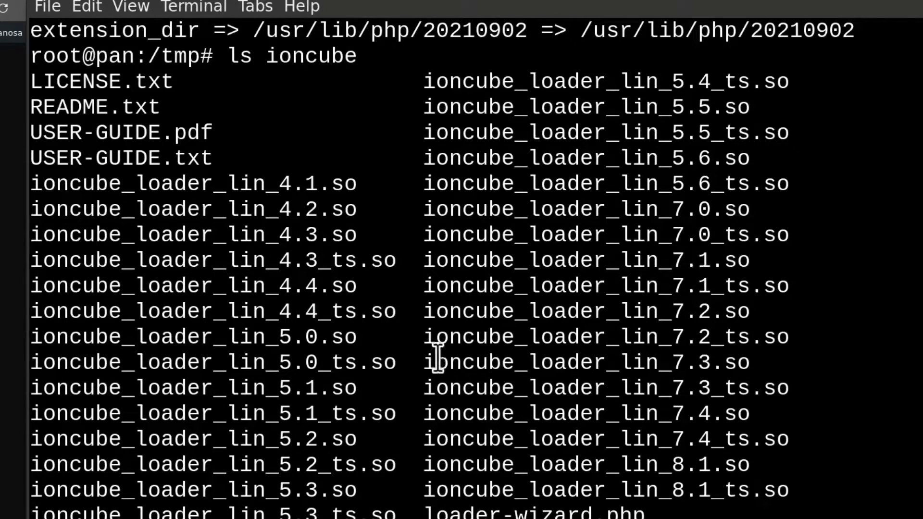
mouse_move(416, 438)
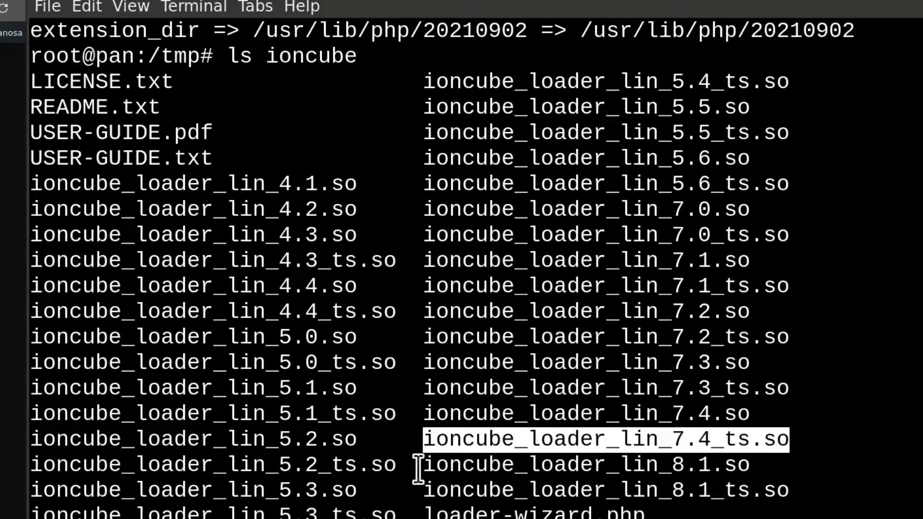
mouse_move(624, 438)
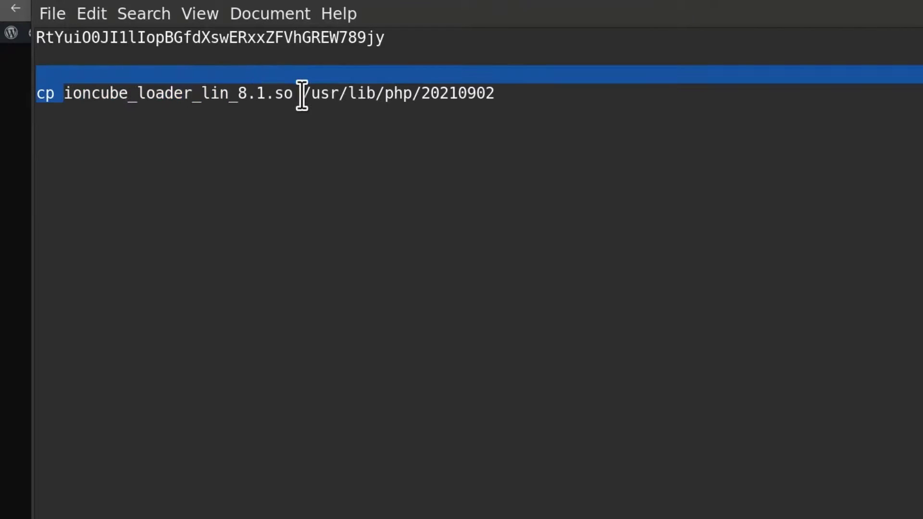
mouse_move(18, 227)
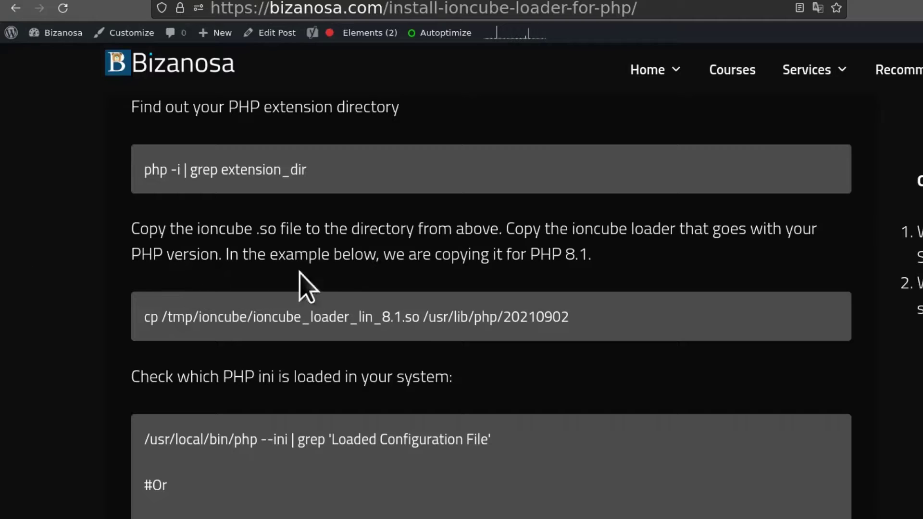
Complete and copy cp /tmp/ioncube/ioncube_loader_lin_8.1.so /usr/lib/php/20210902, then return to the server terminal.
scroll(down, 3)
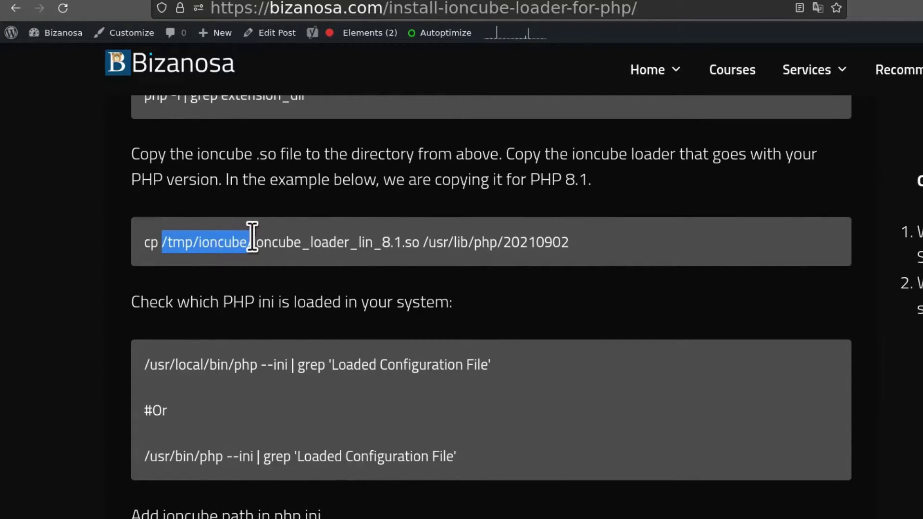
right_click(252, 242)
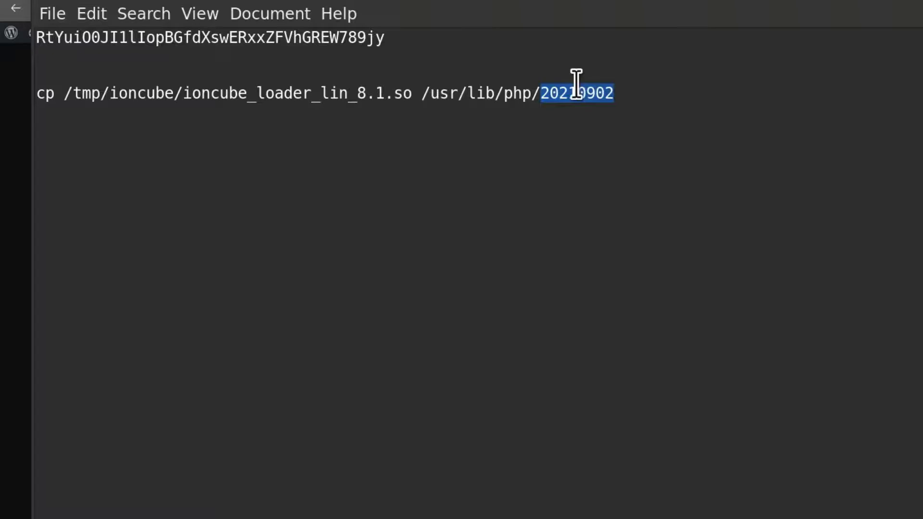
right_click(577, 93)
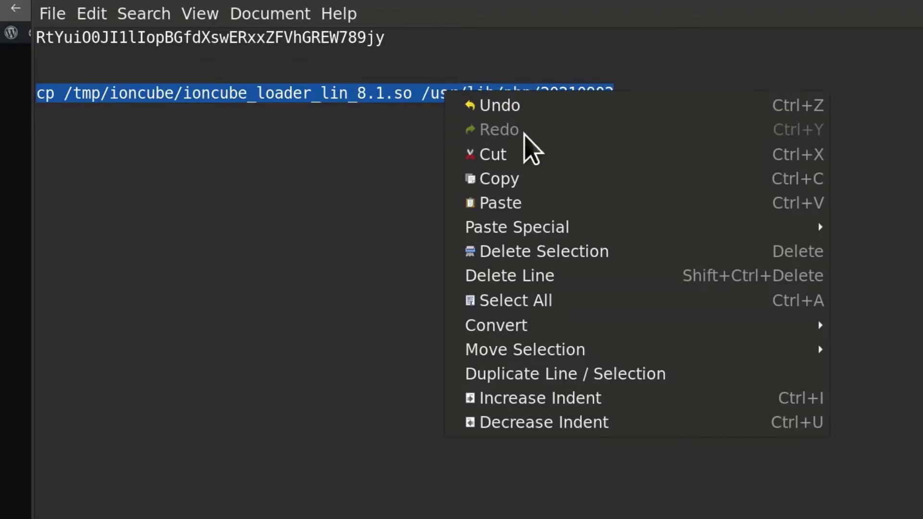
click(483, 251)
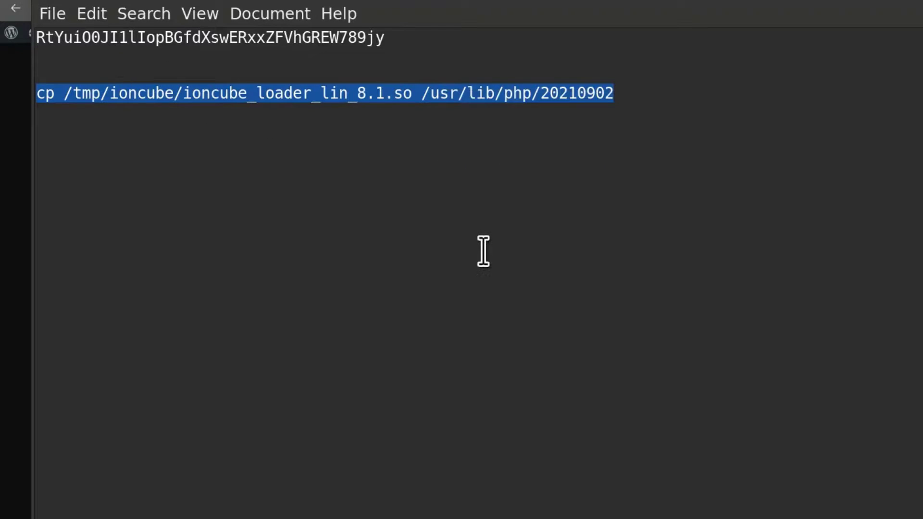
click(499, 502)
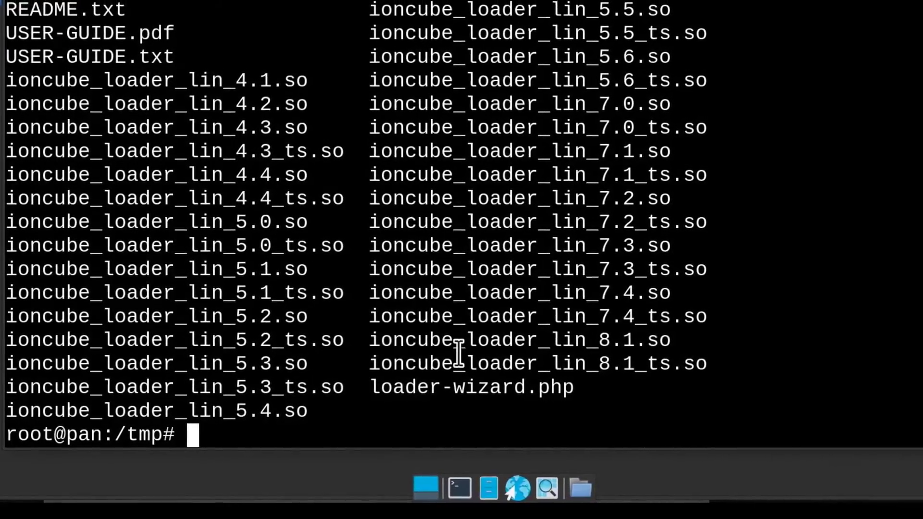
Copy ioncube_loader_lin_8.1.so into /usr/lib/php/20210902.
text(cp /tmp/ioncube/ioncube_loader_lin_8.1.so /usr/lib/php/20210902)
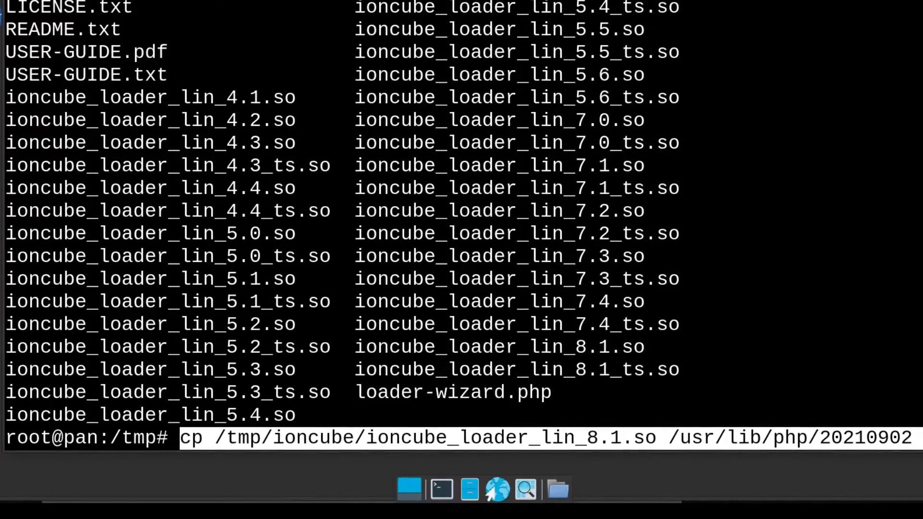
key(Return)
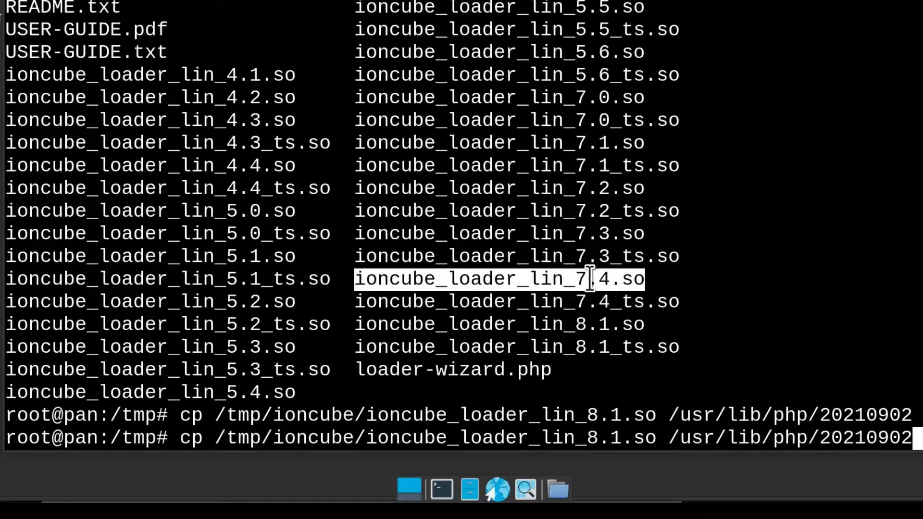
mouse_move(835, 171)
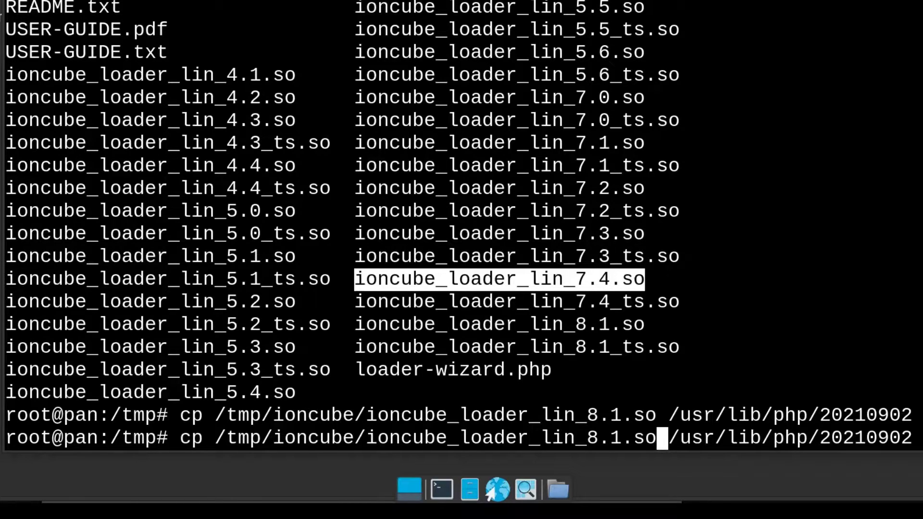
Rerun the copy for ioncube_loader_lin_7.4.so into the same directory.
key(BackSpace)
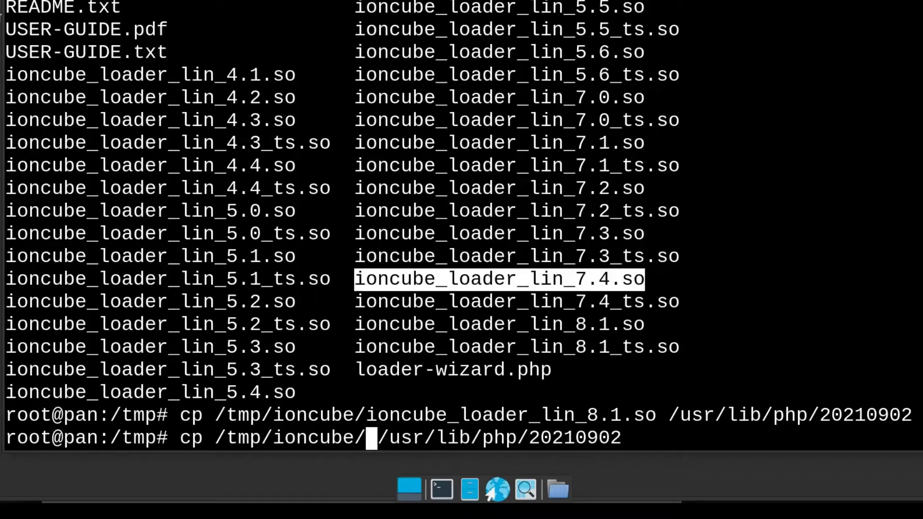
text(ioncube_loader_lin_7.4.so)
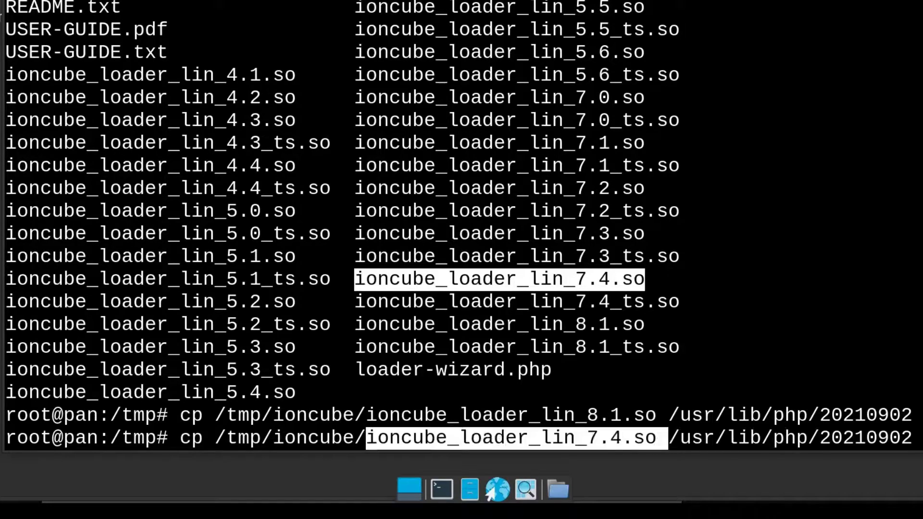
key(Return)
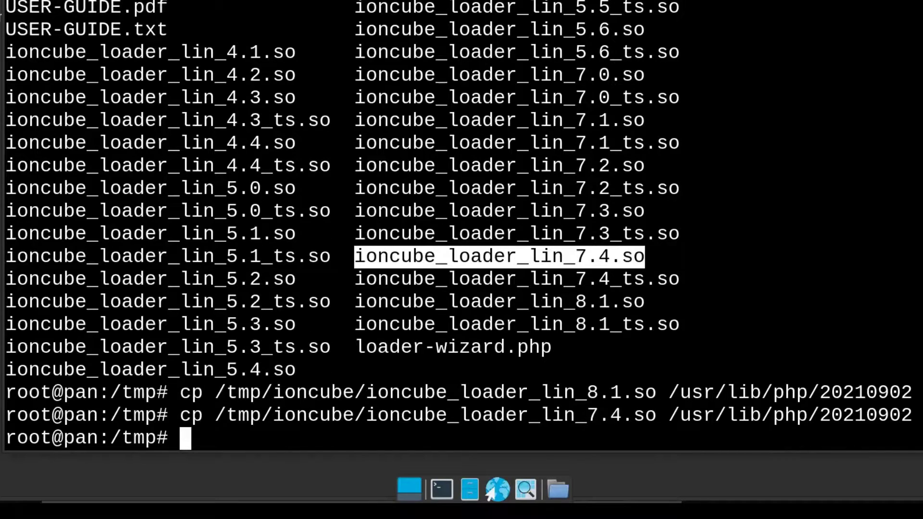
mouse_move(712, 415)
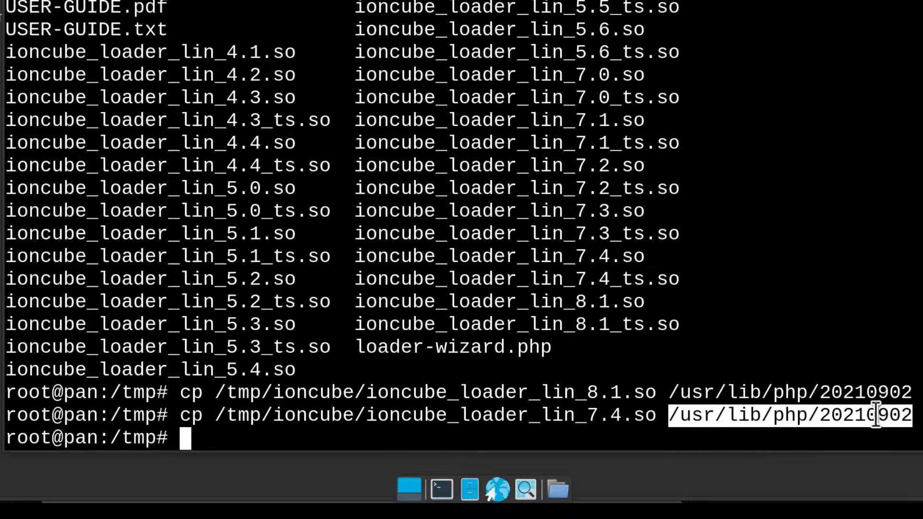
mouse_move(229, 436)
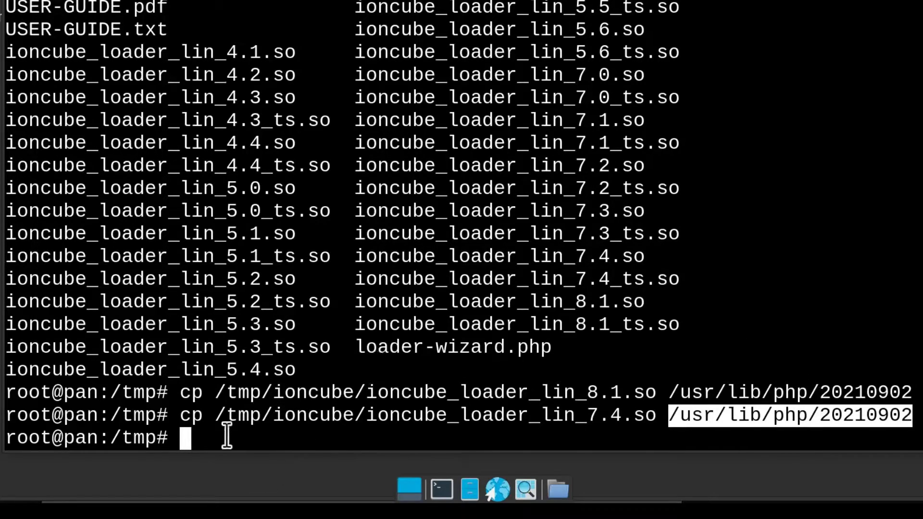
mouse_move(815, 415)
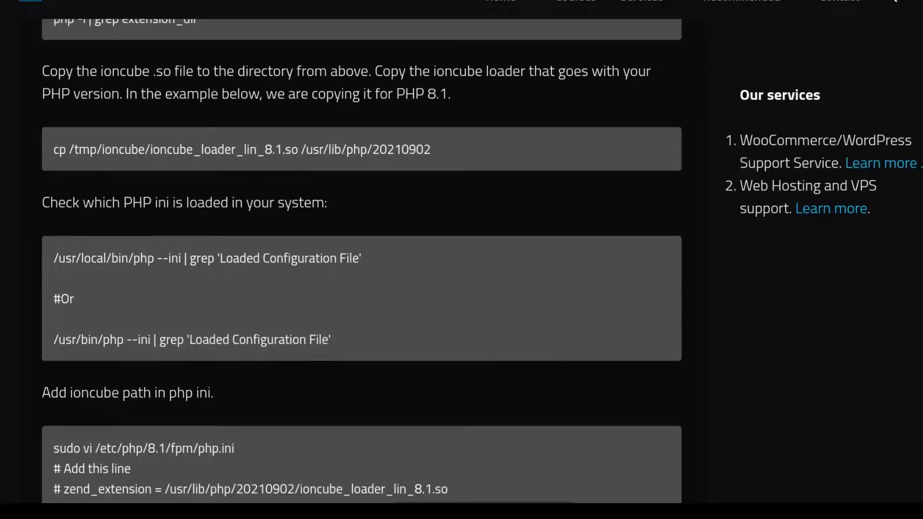
Scroll to the 'Add ioncube path in php ini' section and select the zend_extension line.
scroll(down, 3)
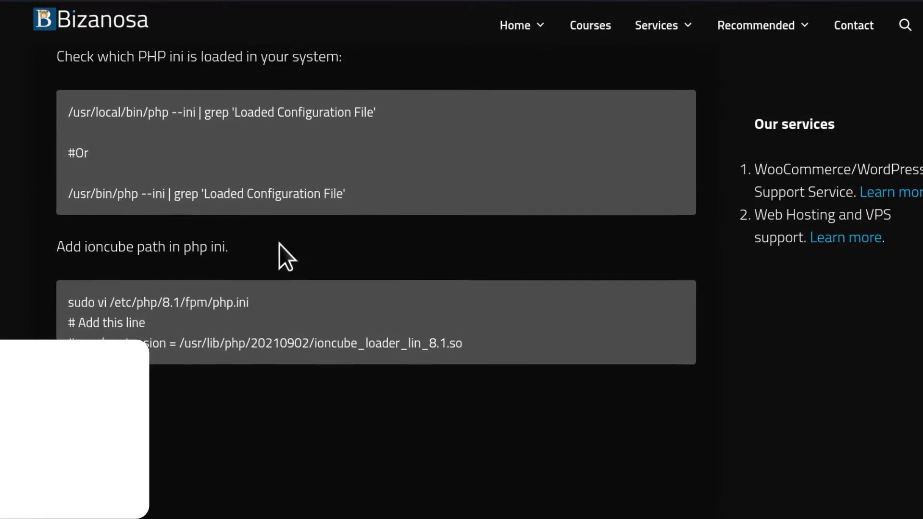
scroll(up, 3)
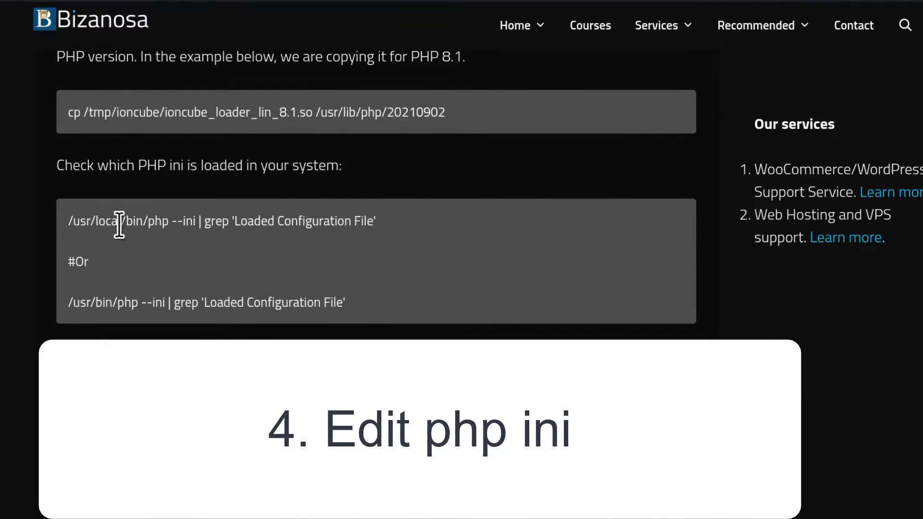
scroll(down, 3)
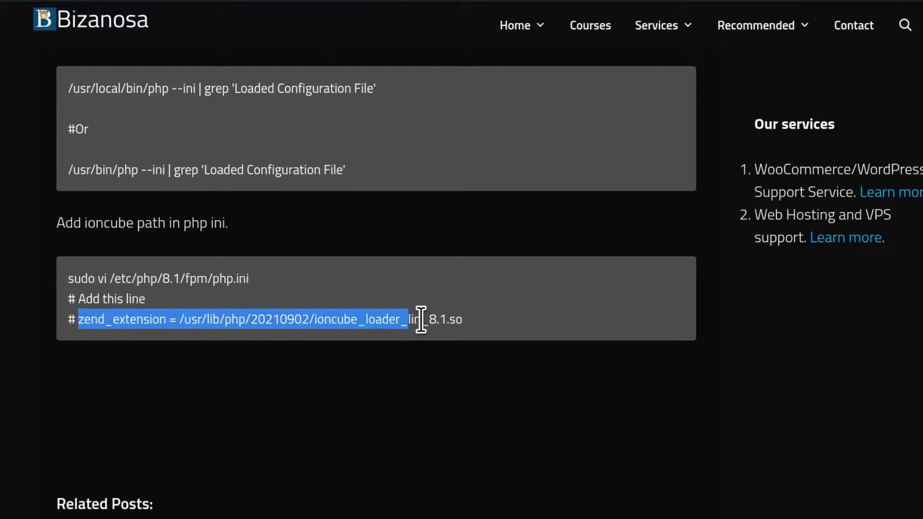
click(363, 319)
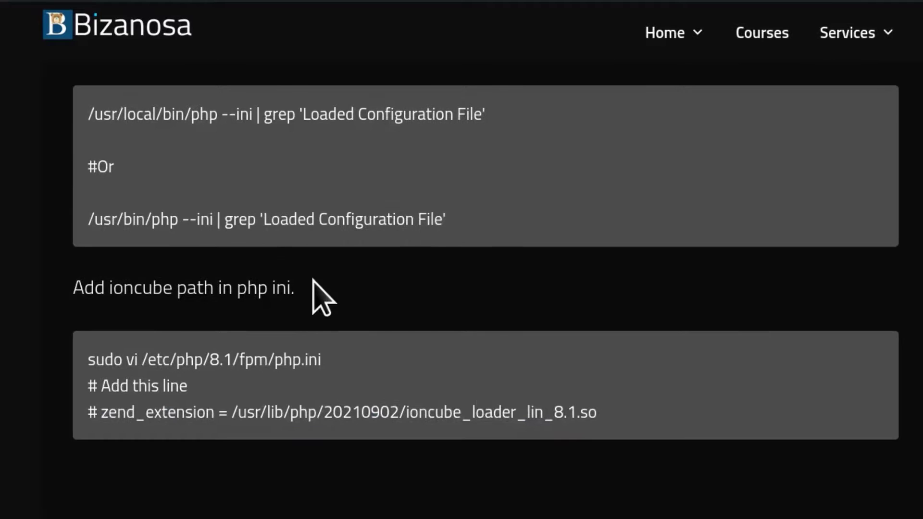
mouse_move(99, 412)
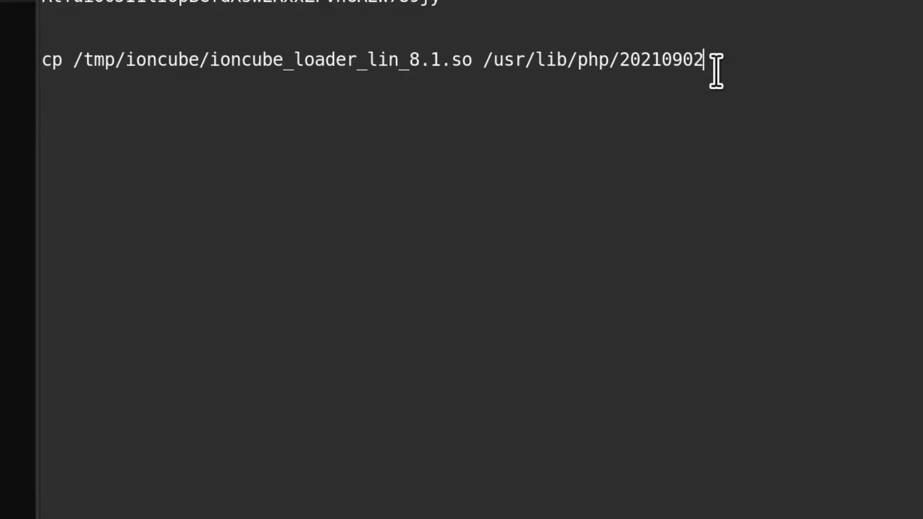
Add zend_extension = /usr/lib/php/20210902/ioncube_loader_lin_8.1.so and a copy edited to 7.4.
text(zend_extension = /usr/lib/php/20210902/ioncube_loader_lin_8.1.so)
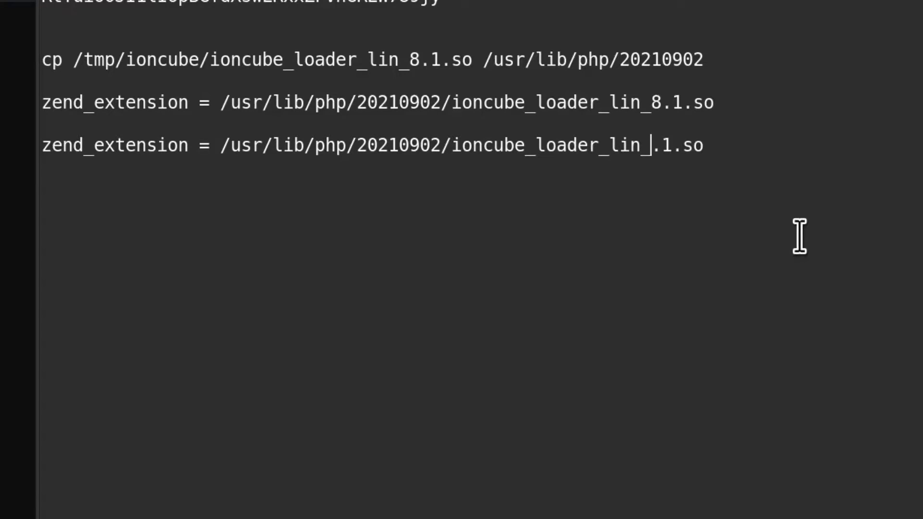
text(7)
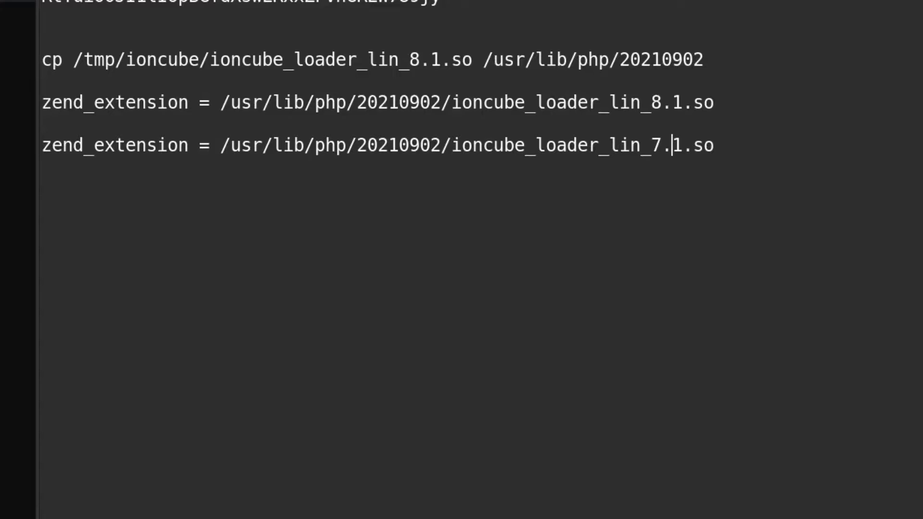
text(4)
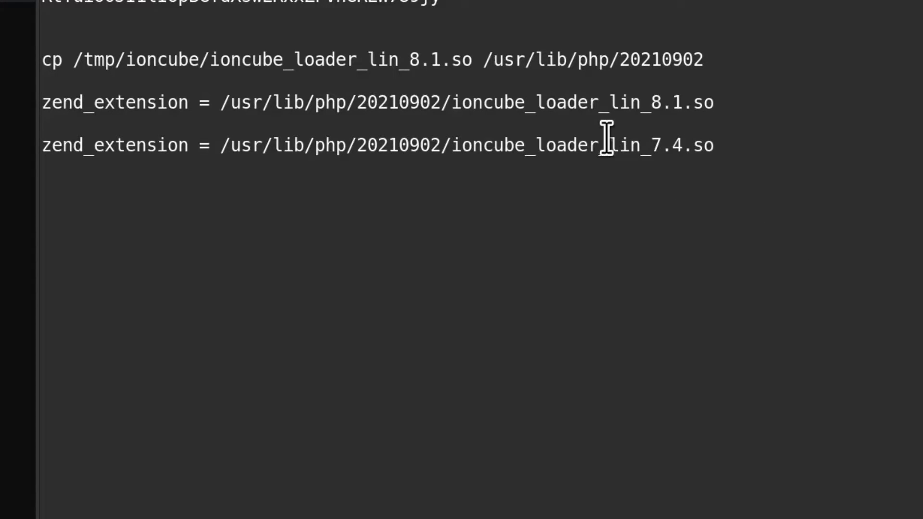
mouse_move(446, 145)
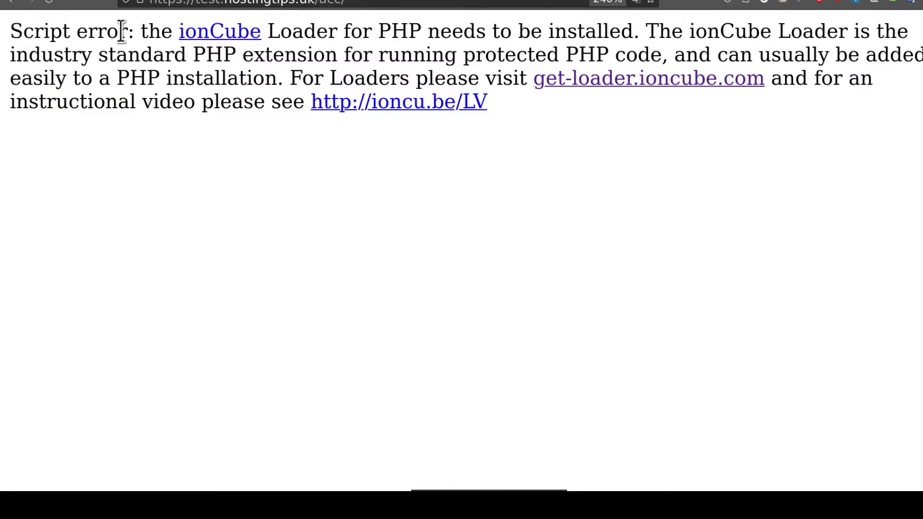
Switch from the ionCube script error tab to the Hestia Control Panel tab.
drag(128, 31, 292, 31)
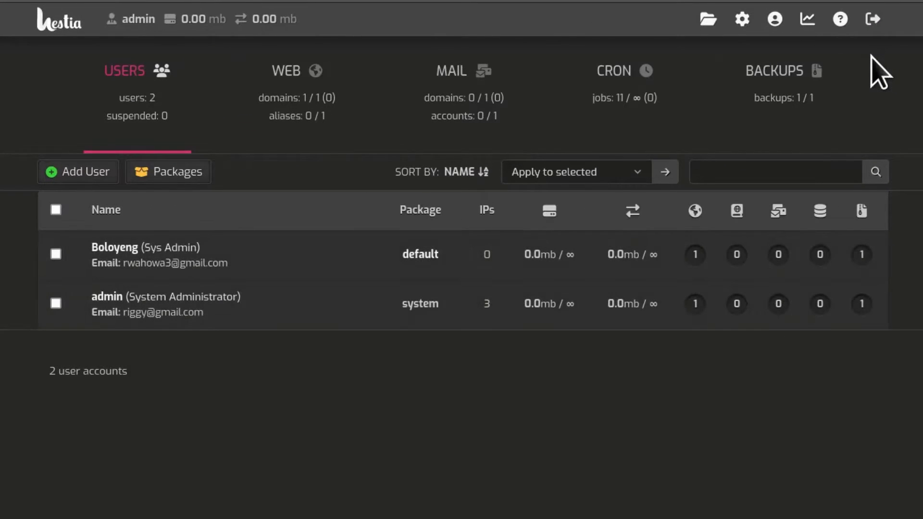
mouse_move(106, 312)
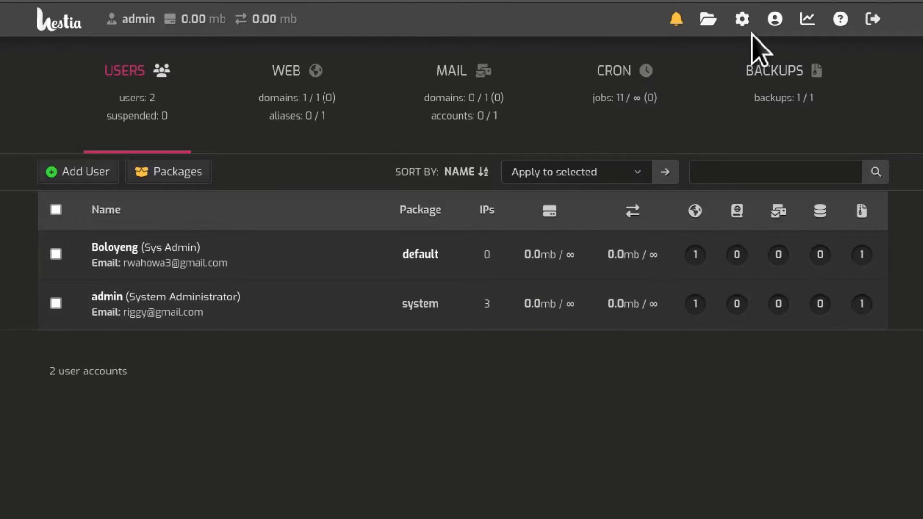
Show the server services overview and bring the php-fpm backend entries into view.
click(741, 18)
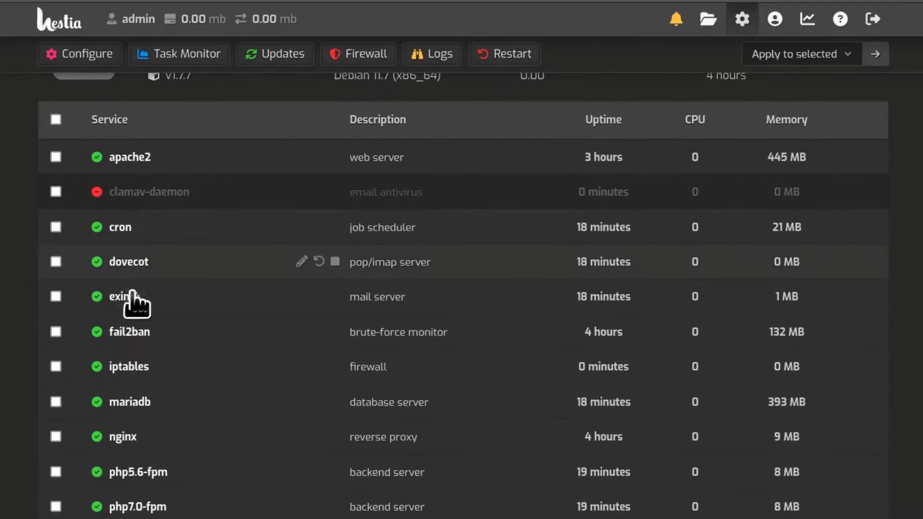
scroll(up, 3)
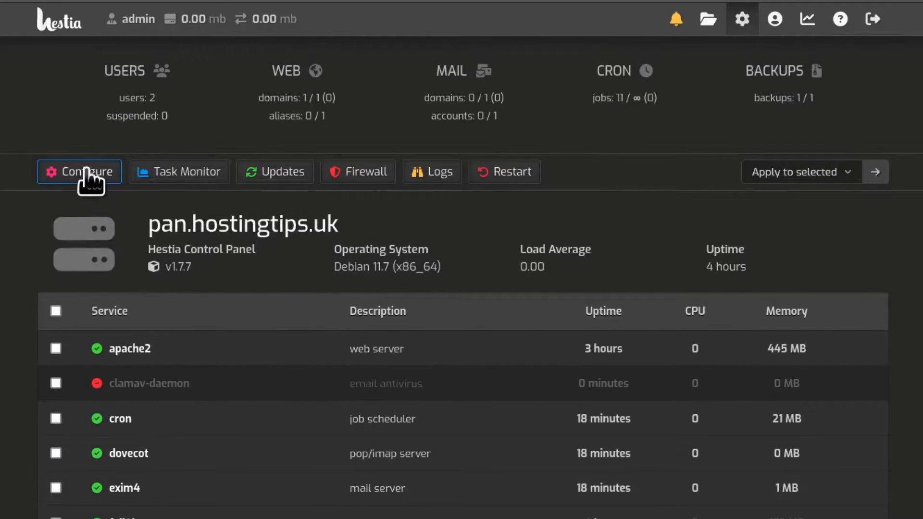
scroll(down, 3)
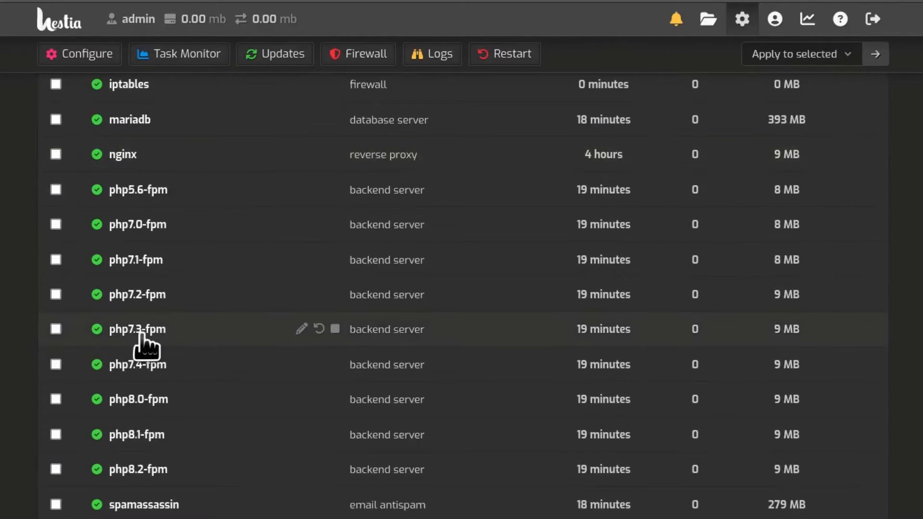
mouse_move(145, 388)
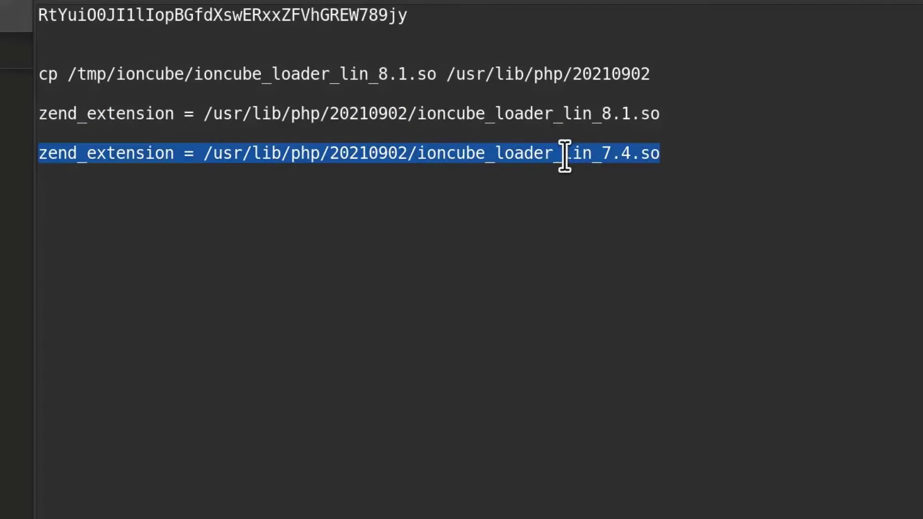
mouse_move(666, 248)
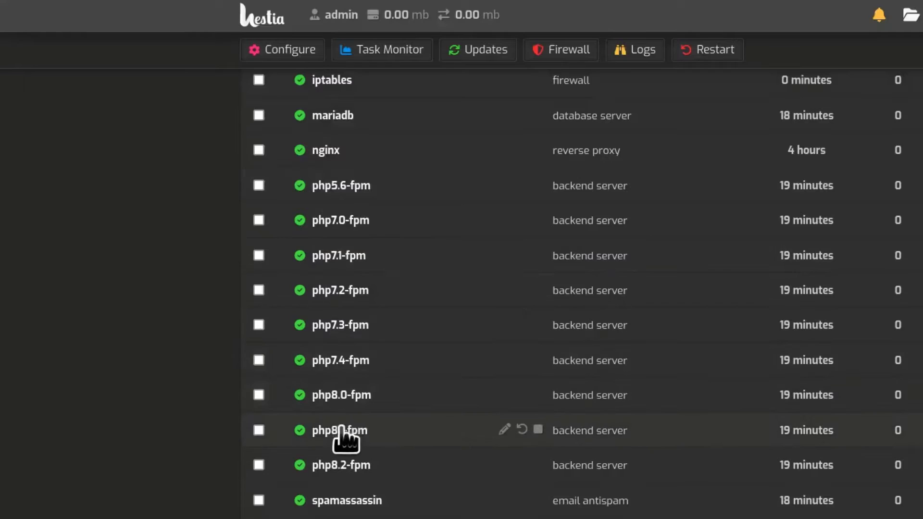
mouse_move(483, 380)
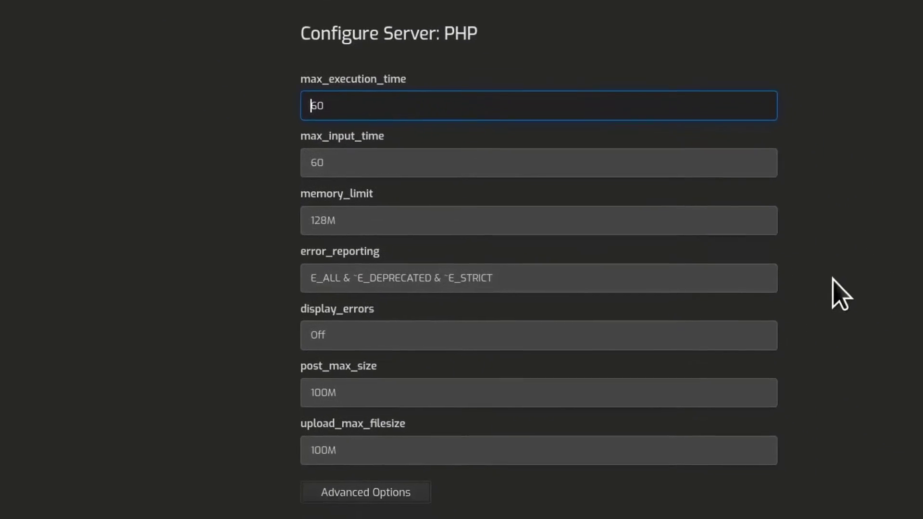
In the full php.ini editor, add zend_extension = /usr/lib/php/20211902/ioncube_loader_lin_7.4.so under [PHP].
click(365, 492)
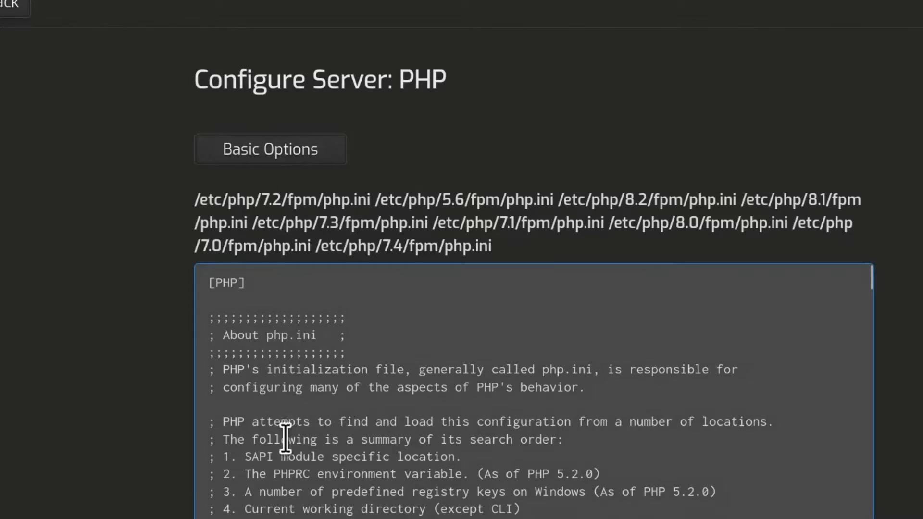
text(zend_extension = /usr/lib/php/20211902/ioncube_loader_lin_7.4.so)
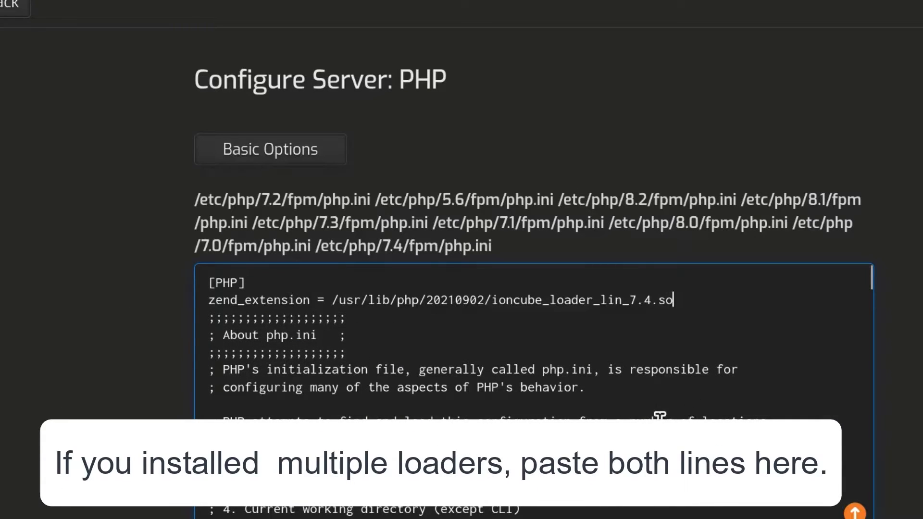
mouse_move(796, 283)
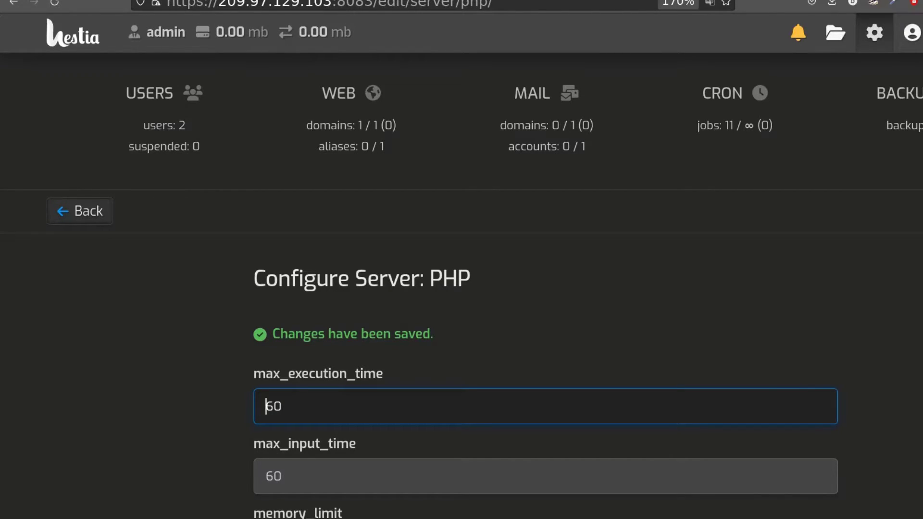
mouse_move(408, 202)
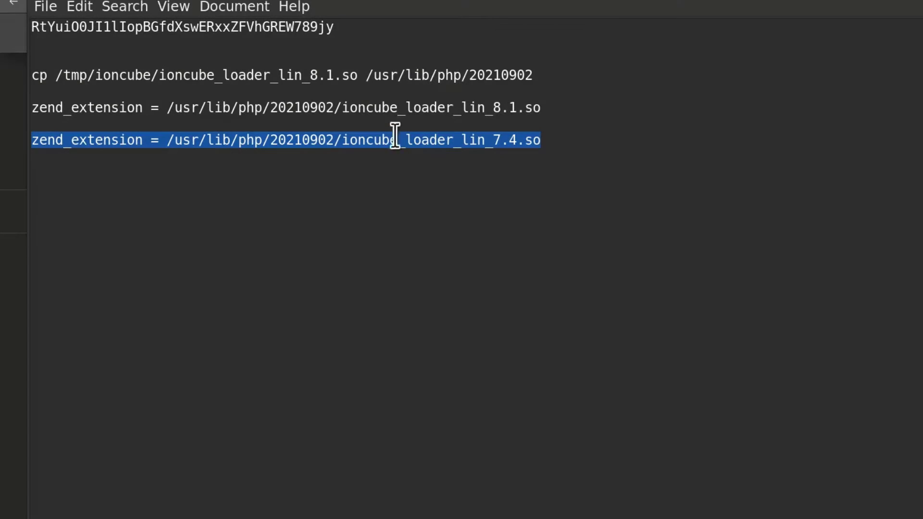
Copy the PHP 8.1 zend_extension line from the Mousepad notes.
right_click(394, 140)
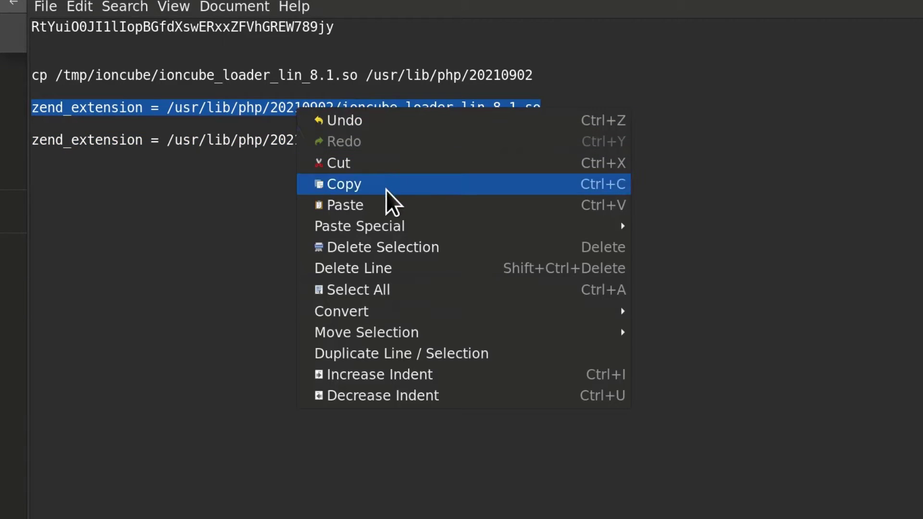
click(344, 183)
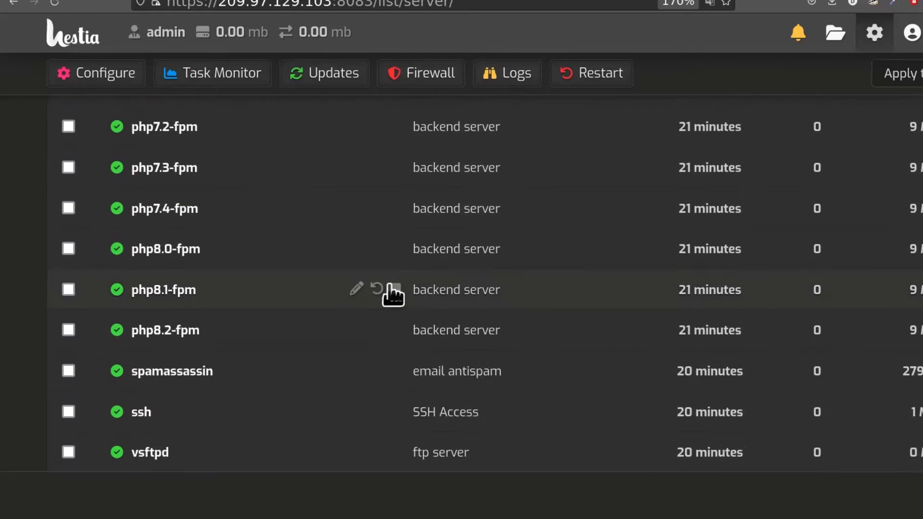
mouse_move(336, 308)
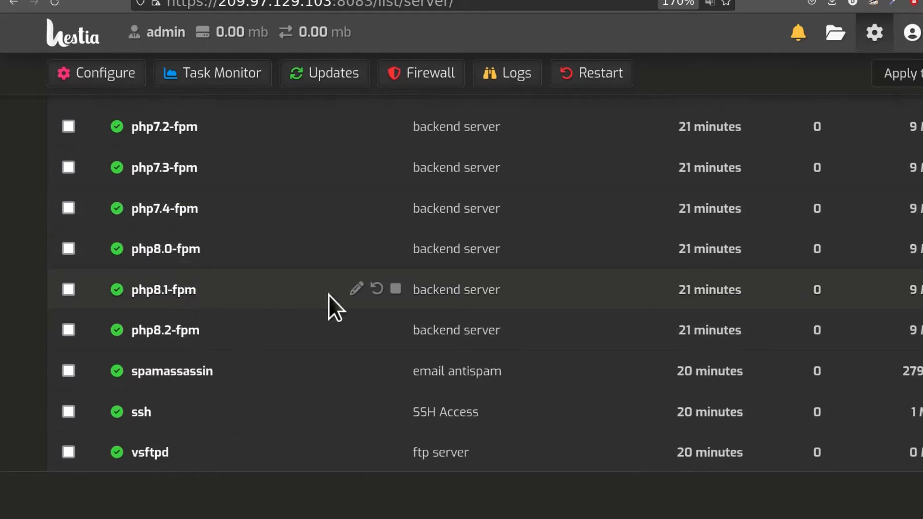
Reopen the php8.1-fpm configuration in Hestia and show the full php.ini editor.
click(354, 288)
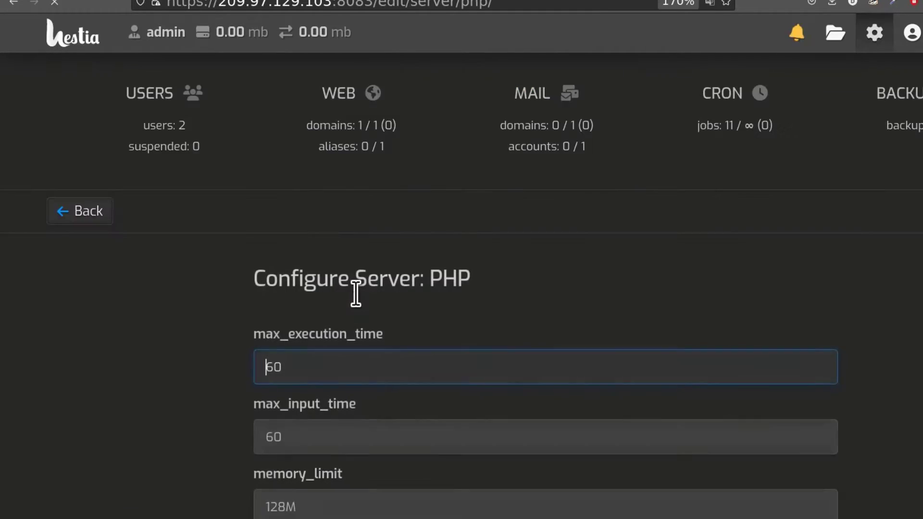
scroll(down, 3)
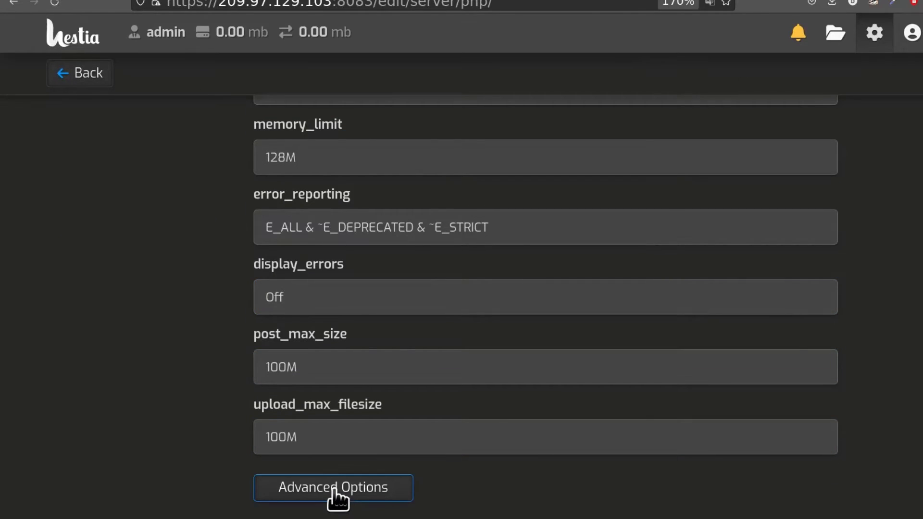
click(333, 487)
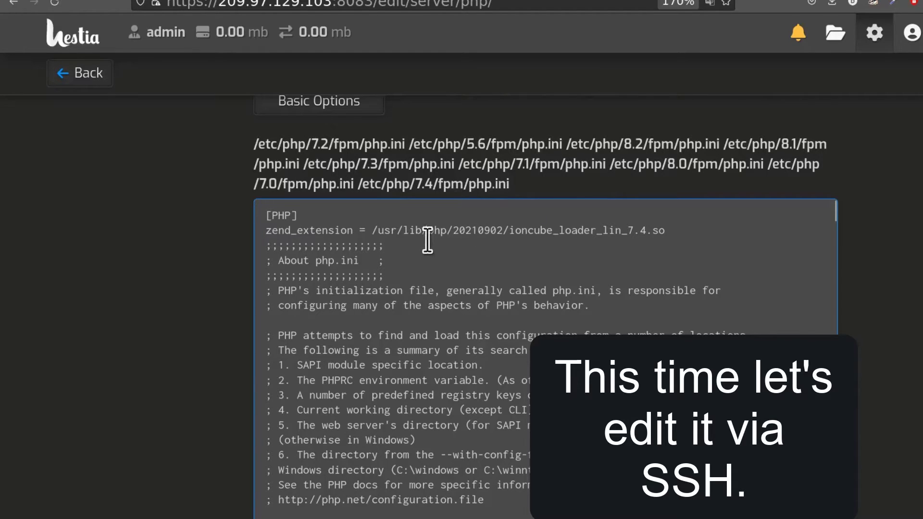
scroll(up, 3)
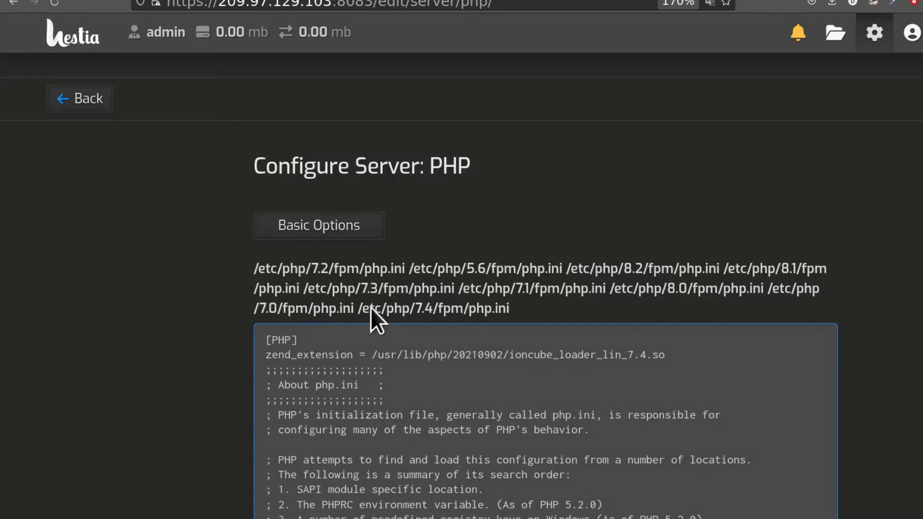
mouse_move(688, 271)
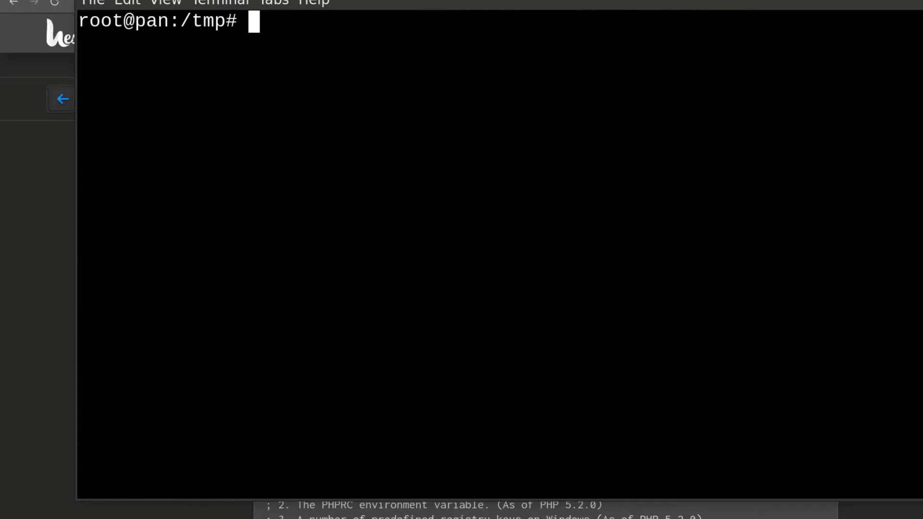
text(n)
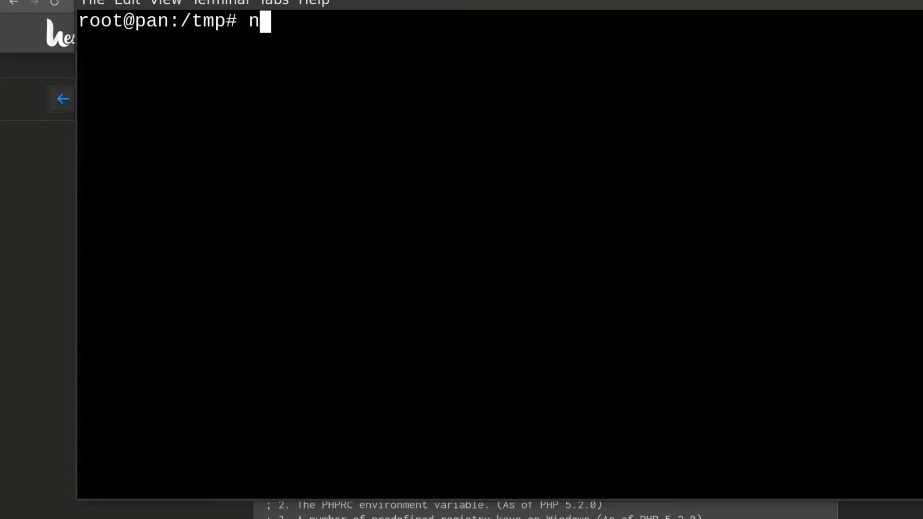
text(ano)
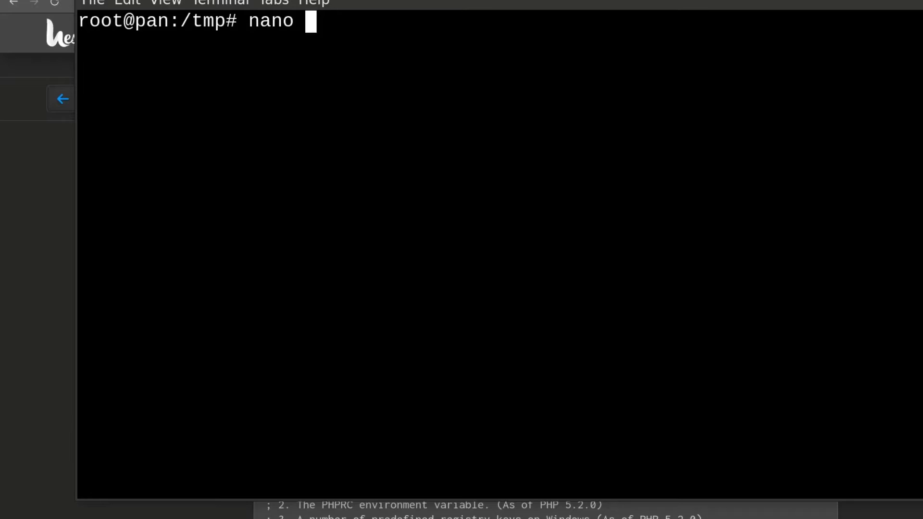
text(/etc/php/8.1/fpm/php.ini)
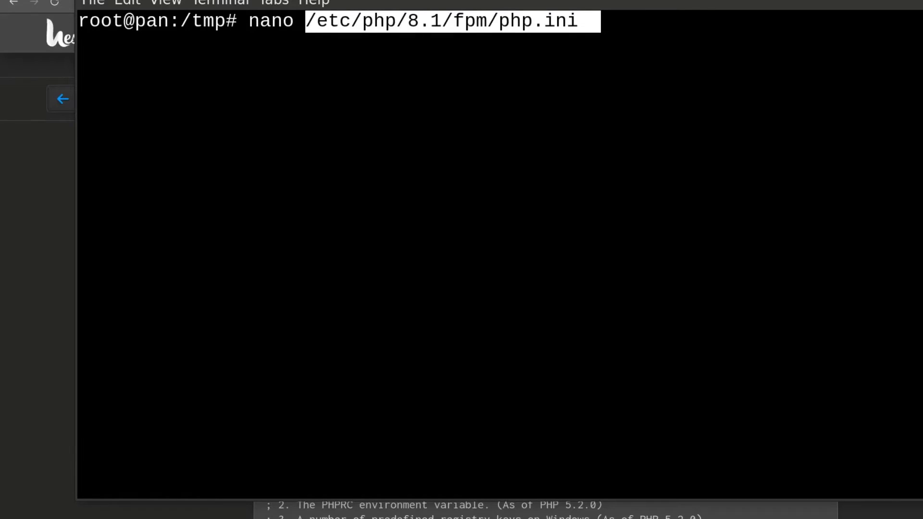
key(Return)
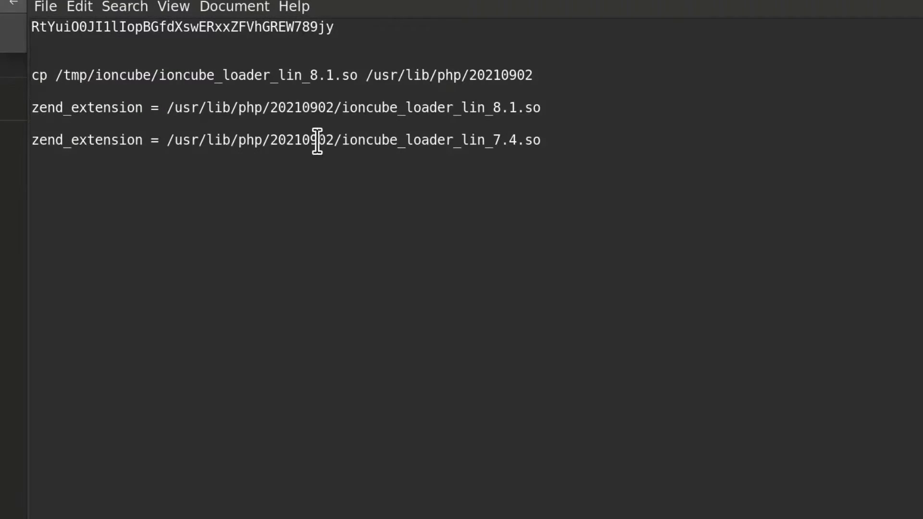
right_click(289, 107)
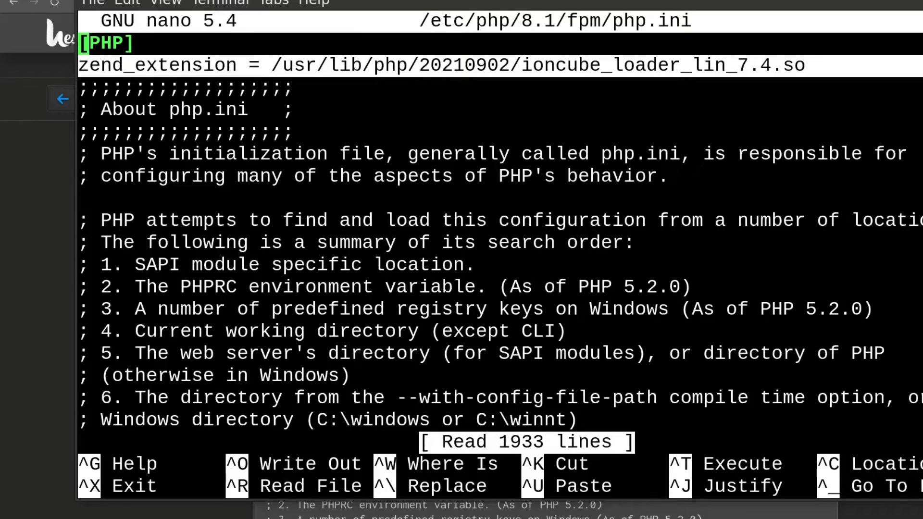
key(ctrl+x)
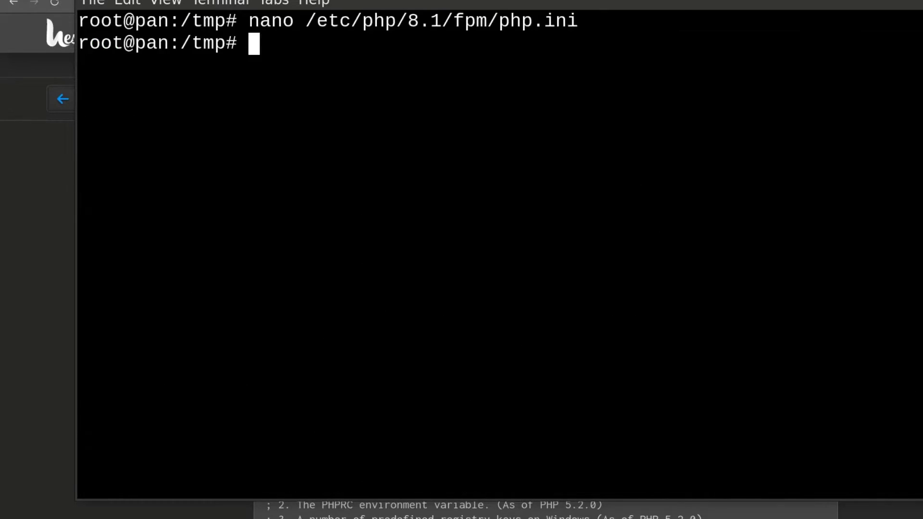
Edit /etc/php/8.1/fpm/php.ini to add zend_extension = /usr/lib/php/20210902/ioncube_loader_lin_8.1.so under [PHP].
text(nano /etc/php/8.1/fpm/php.ini)
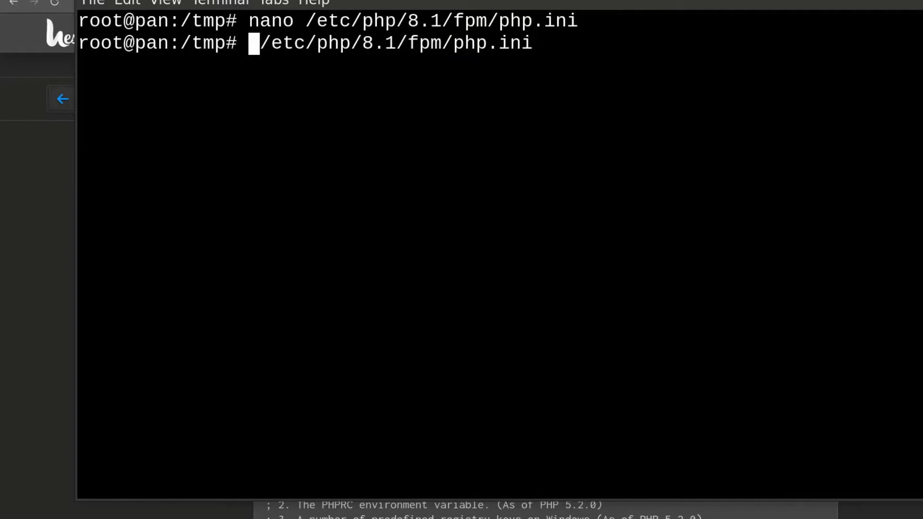
key(Return)
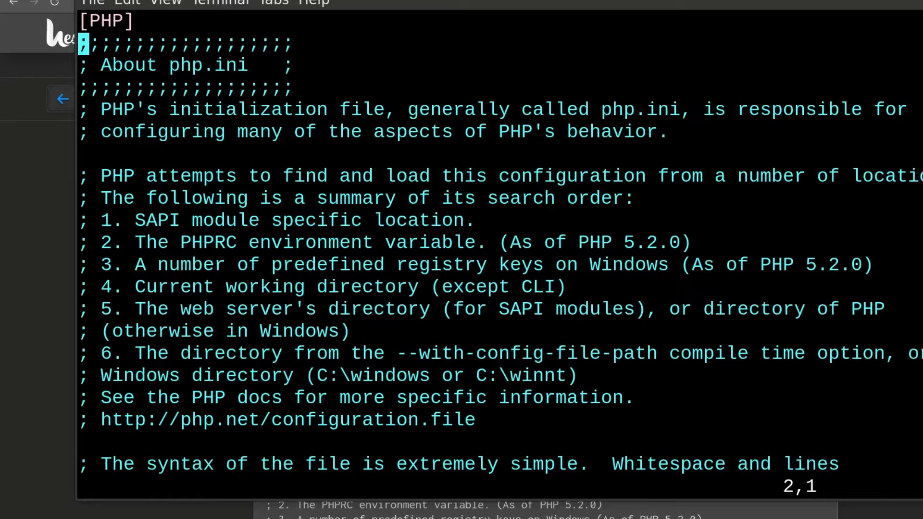
key(i)
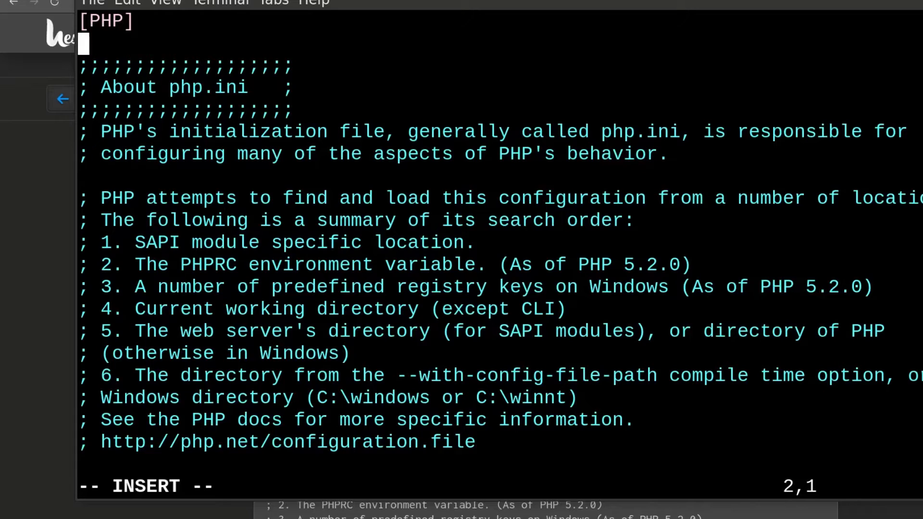
text(zend_extension = /usr/lib/php/20210902/ioncube_loader_lin_8.1.so)
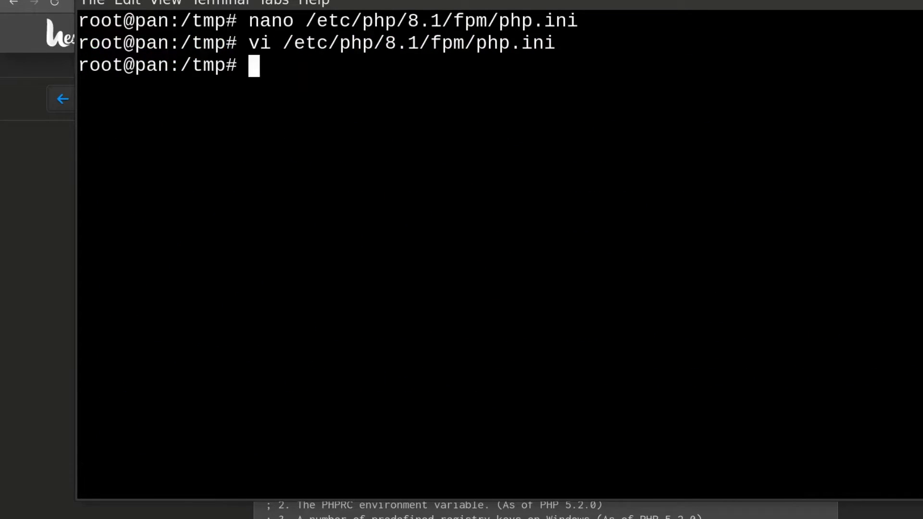
mouse_move(200, 101)
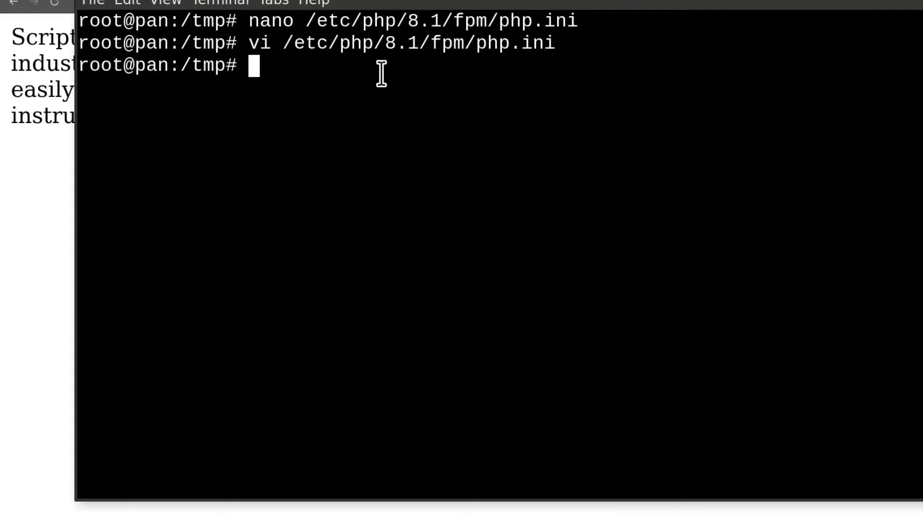
mouse_move(392, 78)
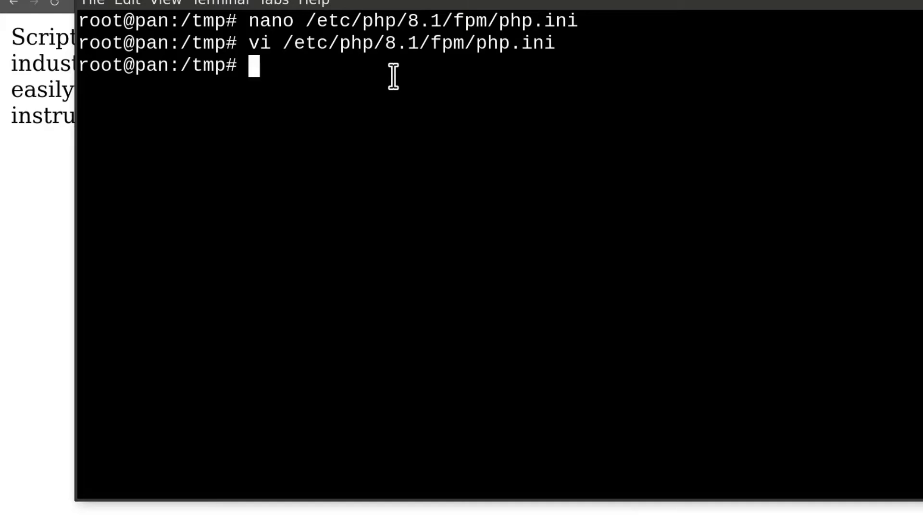
key(Return)
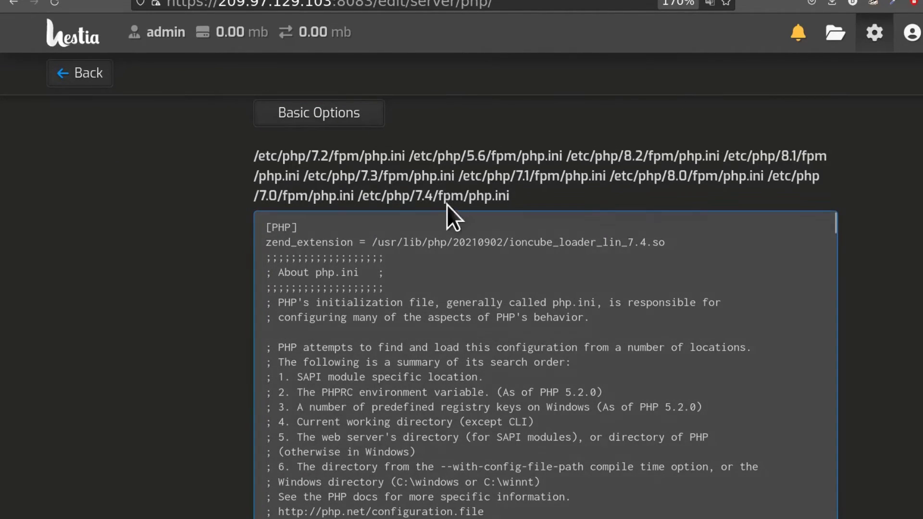
mouse_move(757, 214)
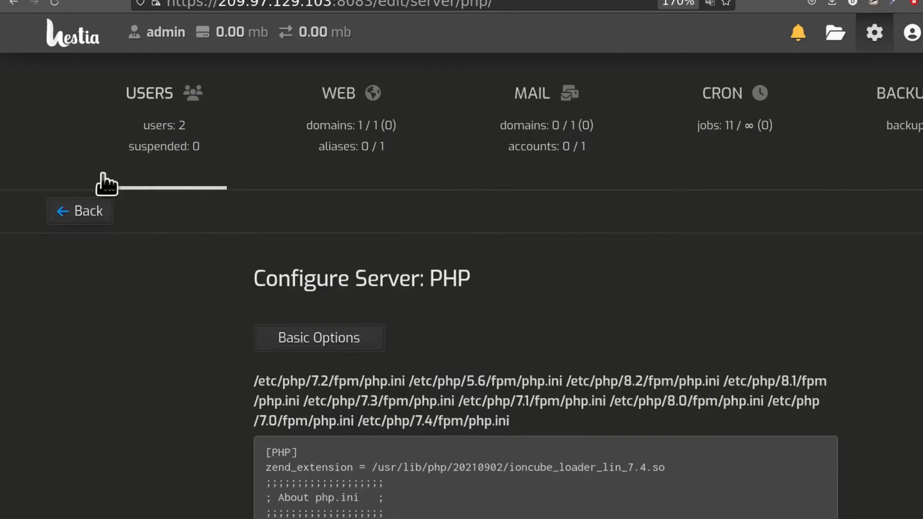
mouse_move(901, 179)
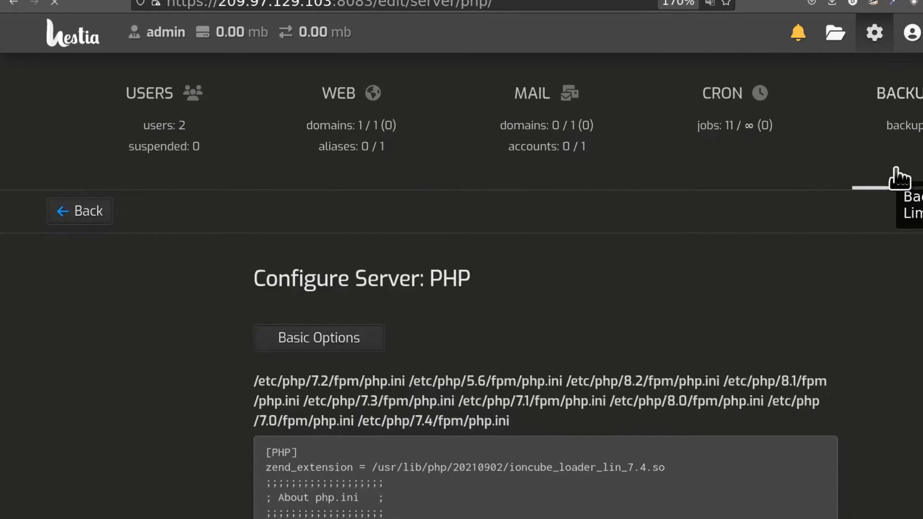
Return from the PHP configuration page to the server services list.
click(80, 210)
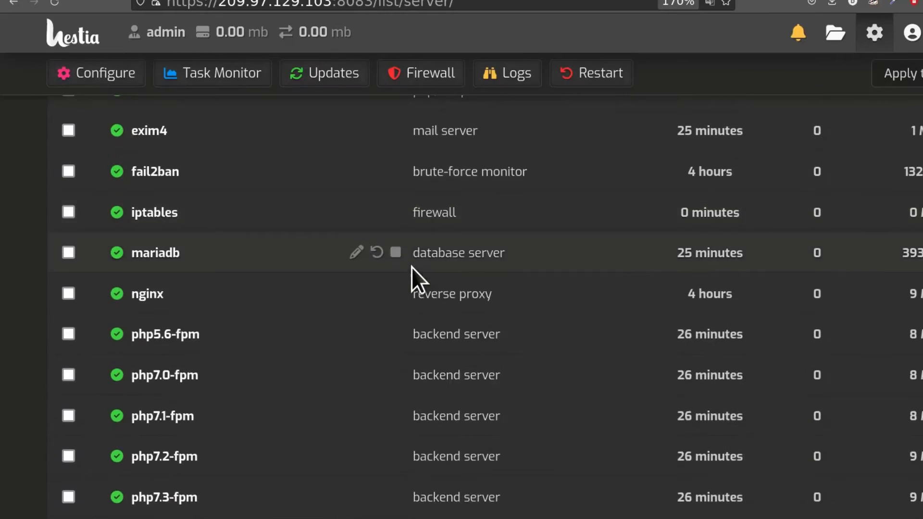
Restart the php8.1-fpm service and confirm the restart.
scroll(down, 3)
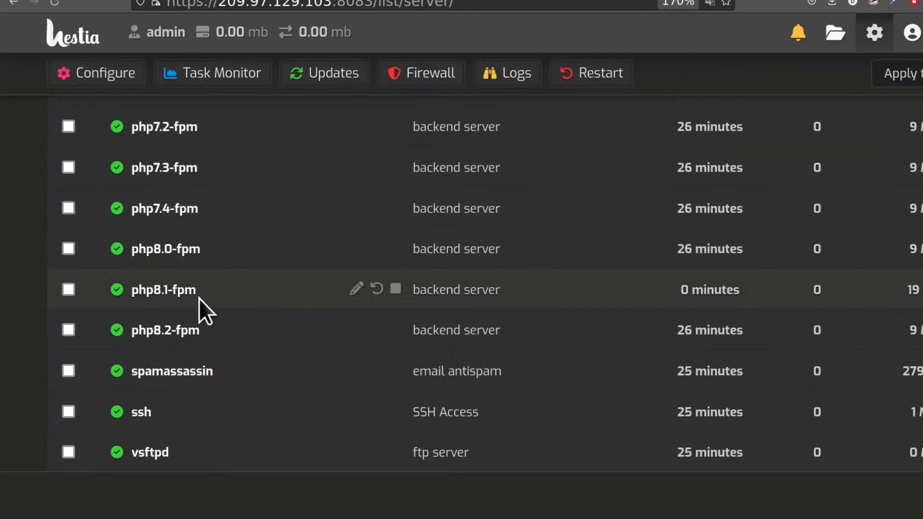
click(375, 289)
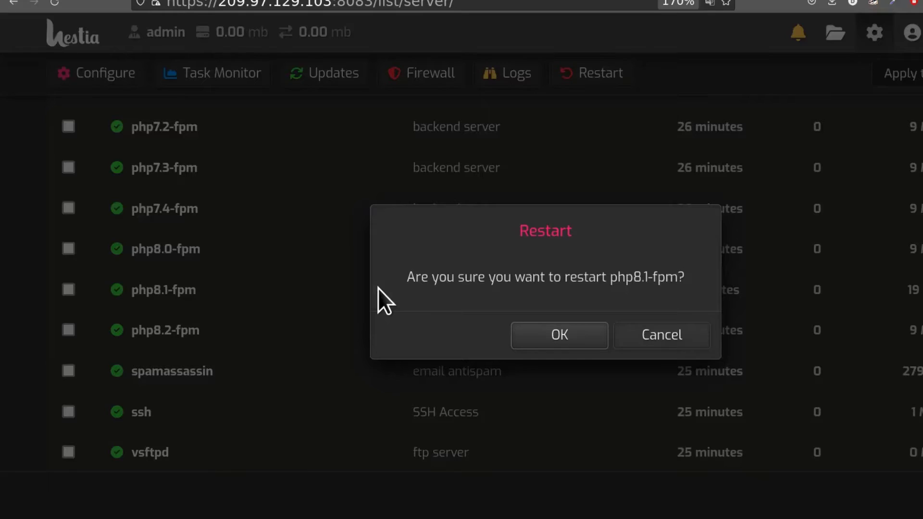
click(558, 335)
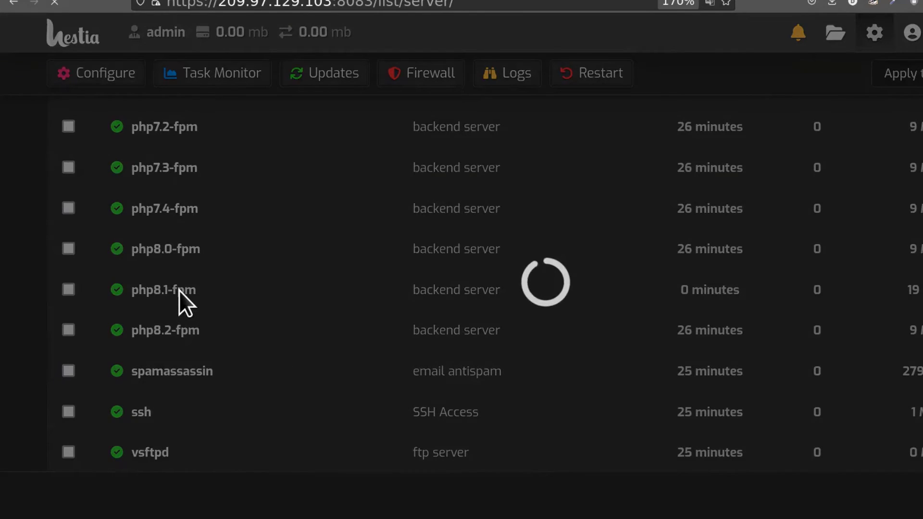
scroll(up, 3)
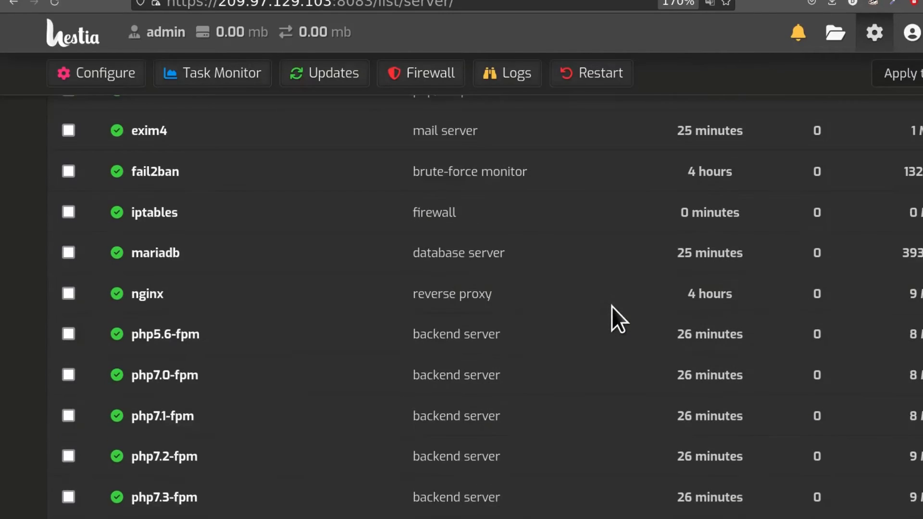
scroll(down, 3)
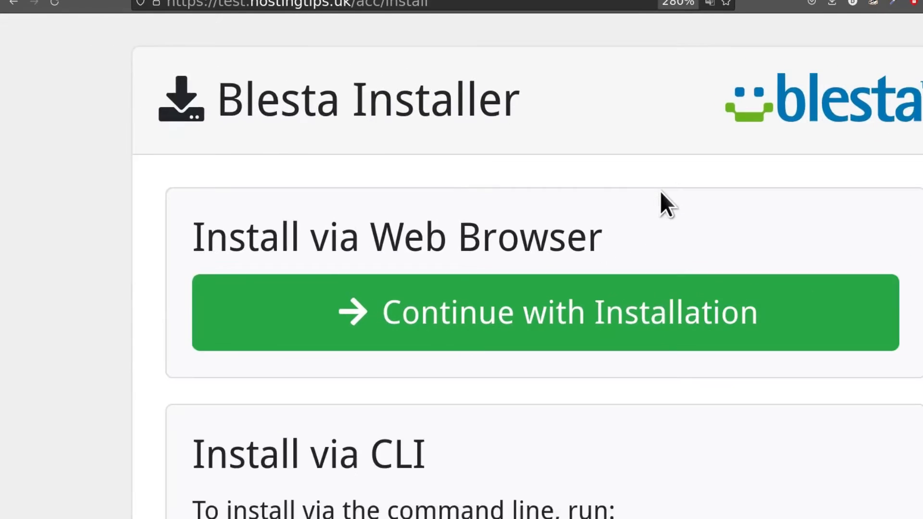
Reload the Blesta installer page so it loads without the ionCube error.
key(ctrl+minus)
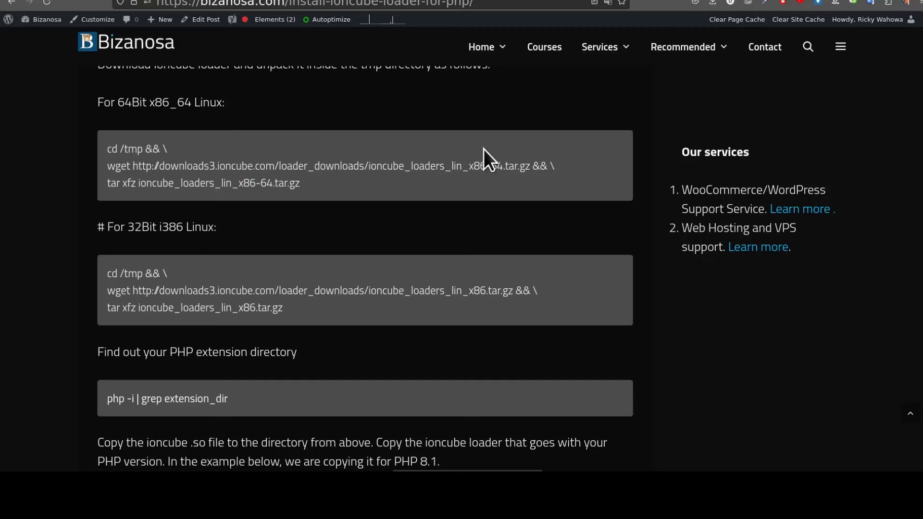
Scroll the Bizanosa ionCube guide to its php.ini section, highlighting the extension directory path.
scroll(down, 3)
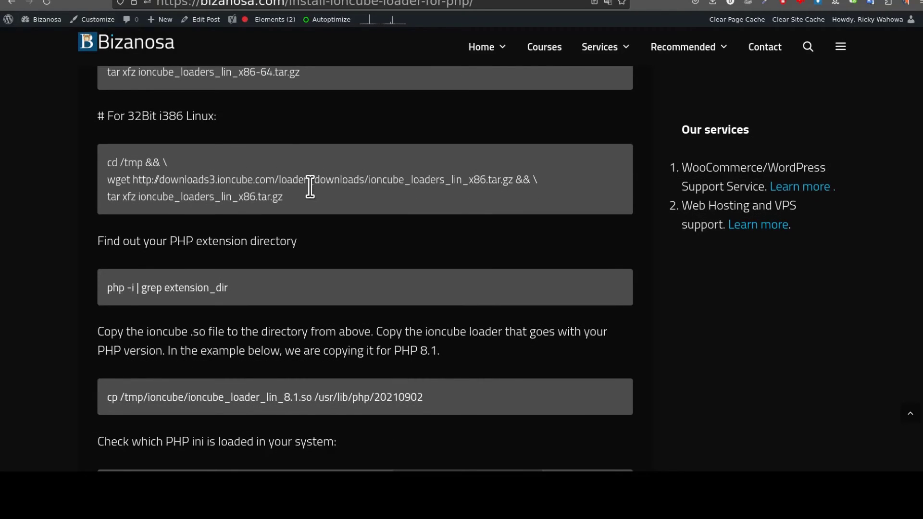
scroll(down, 3)
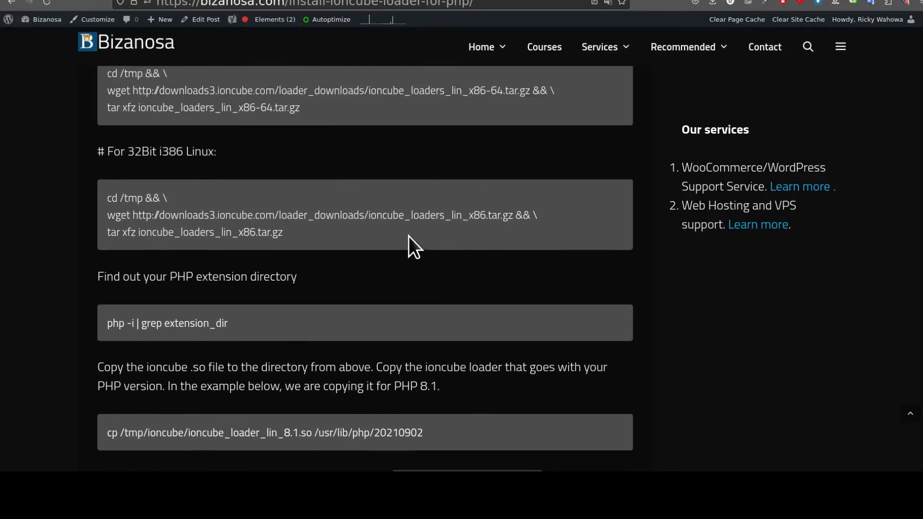
scroll(down, 3)
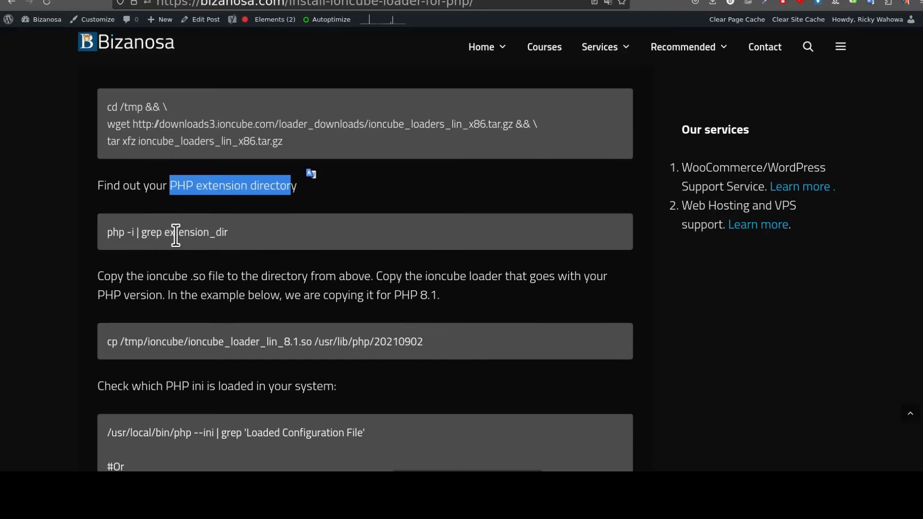
scroll(down, 3)
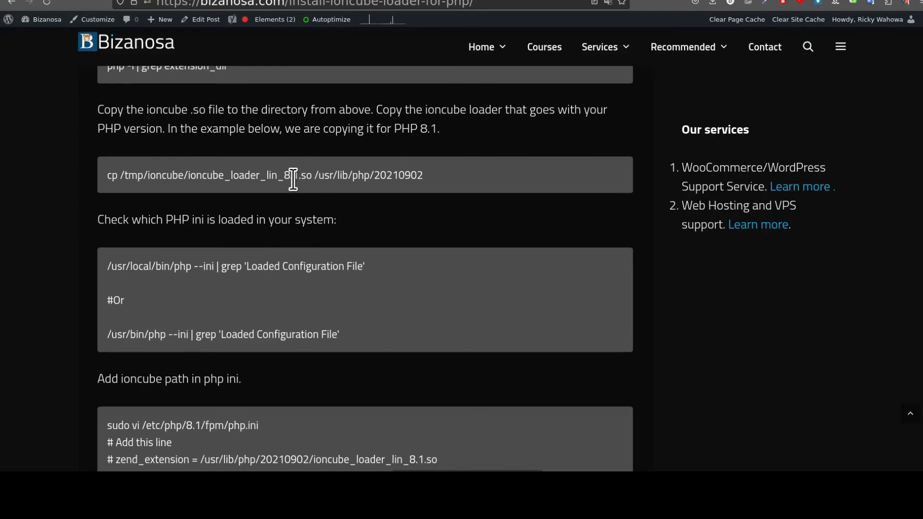
mouse_move(303, 179)
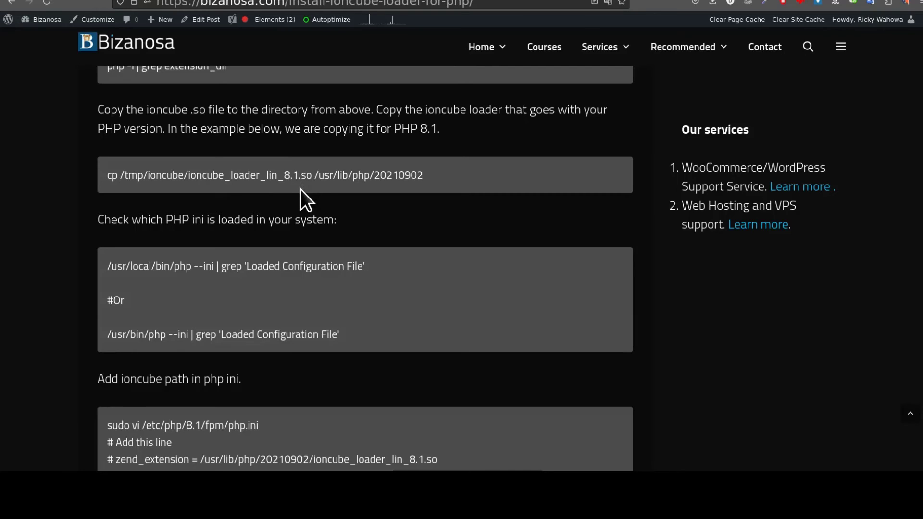
scroll(down, 3)
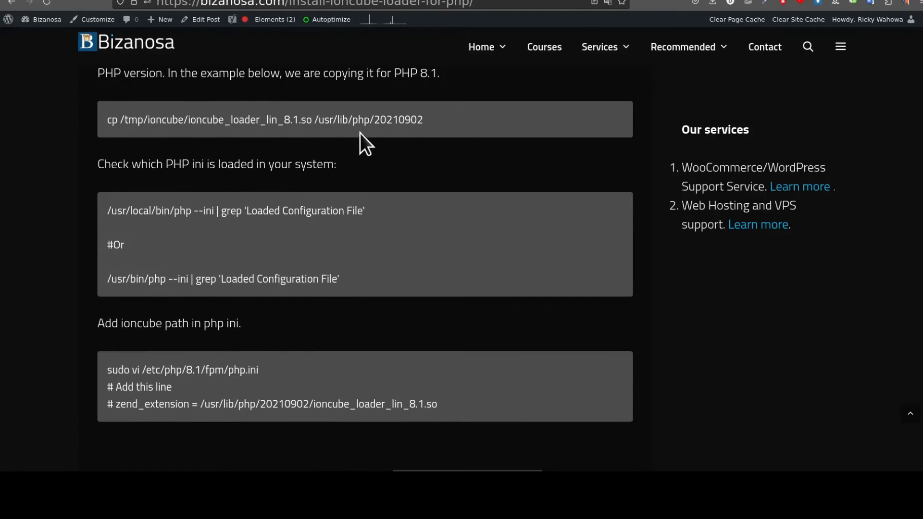
mouse_move(435, 133)
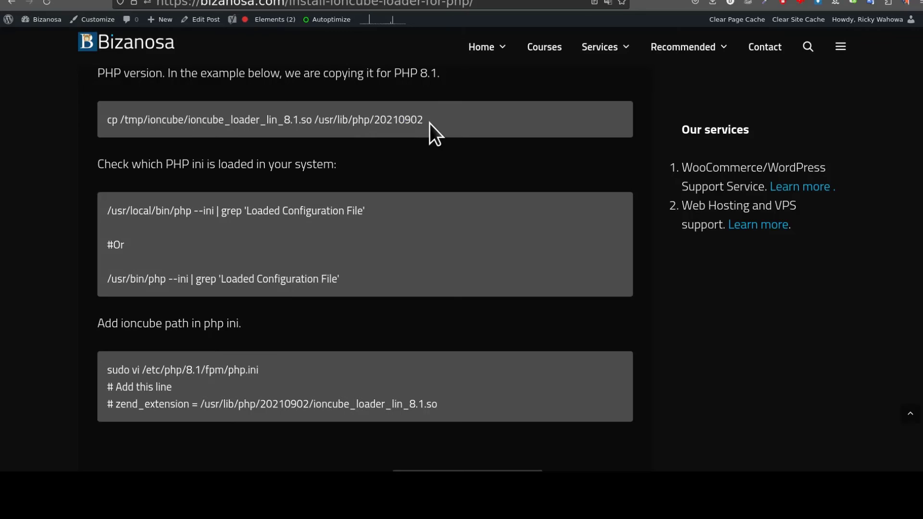
double_click(398, 119)
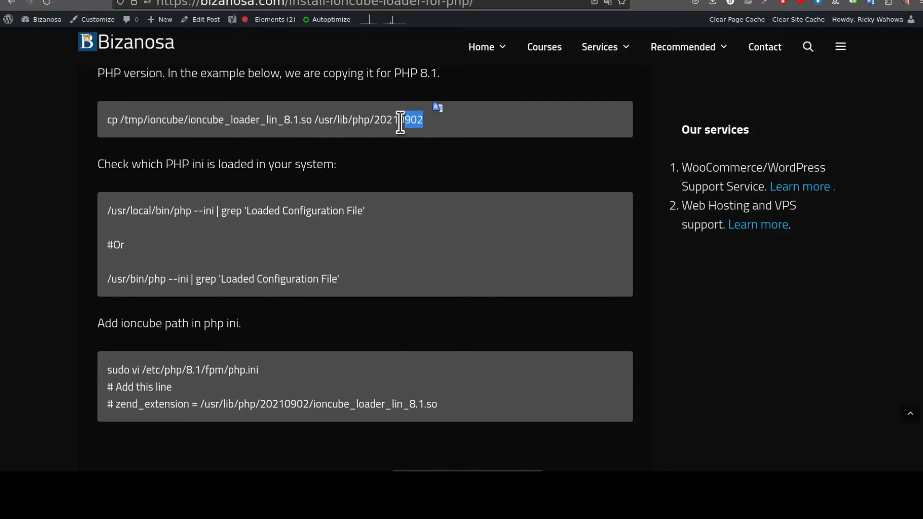
scroll(down, 3)
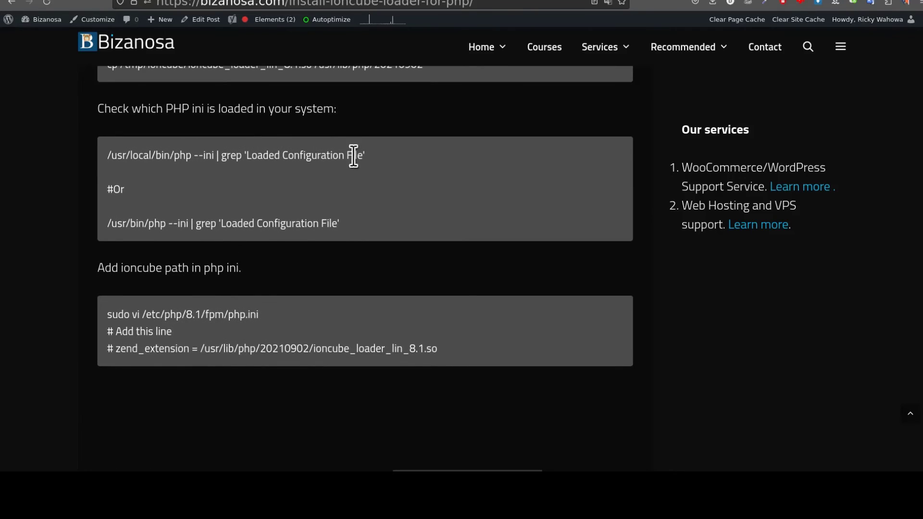
mouse_move(208, 163)
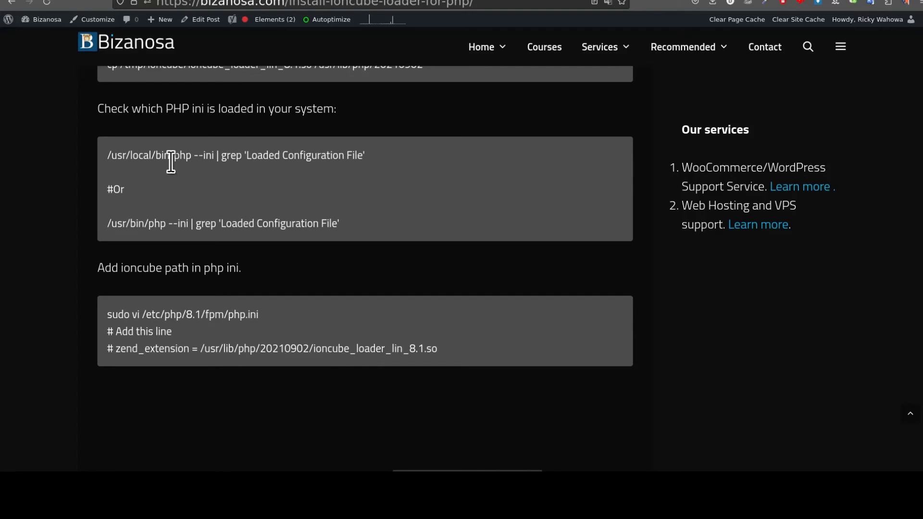
mouse_move(171, 158)
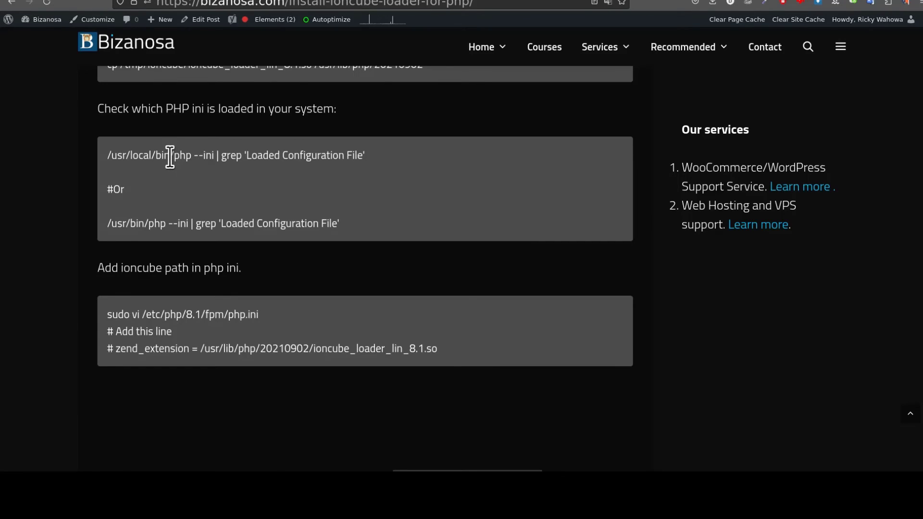
mouse_move(343, 100)
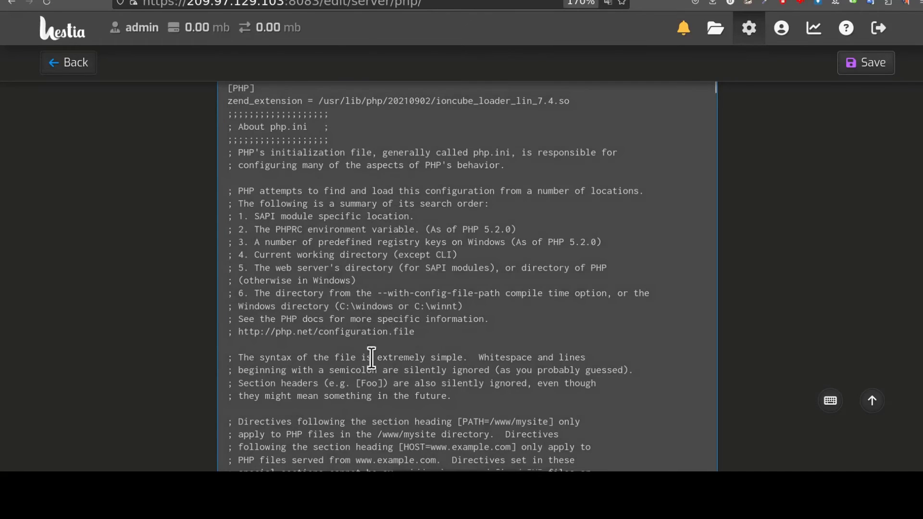
scroll(up, 3)
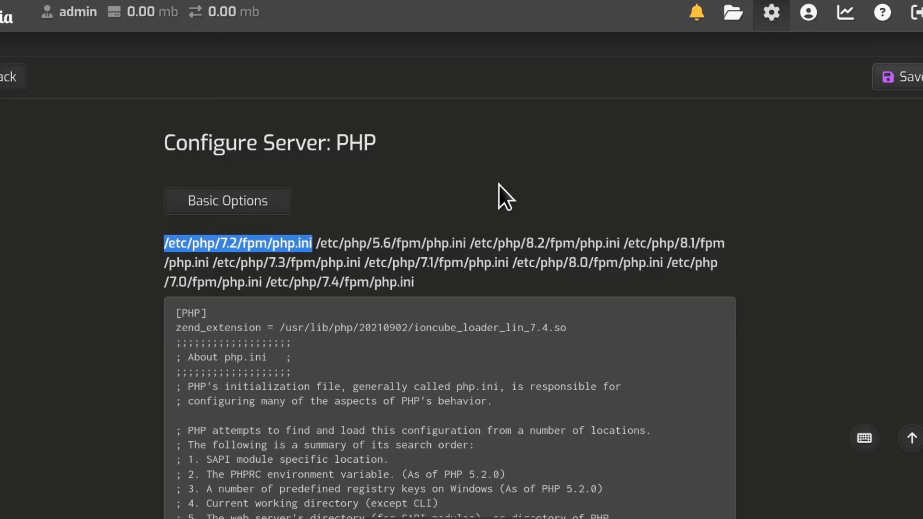
mouse_move(491, 203)
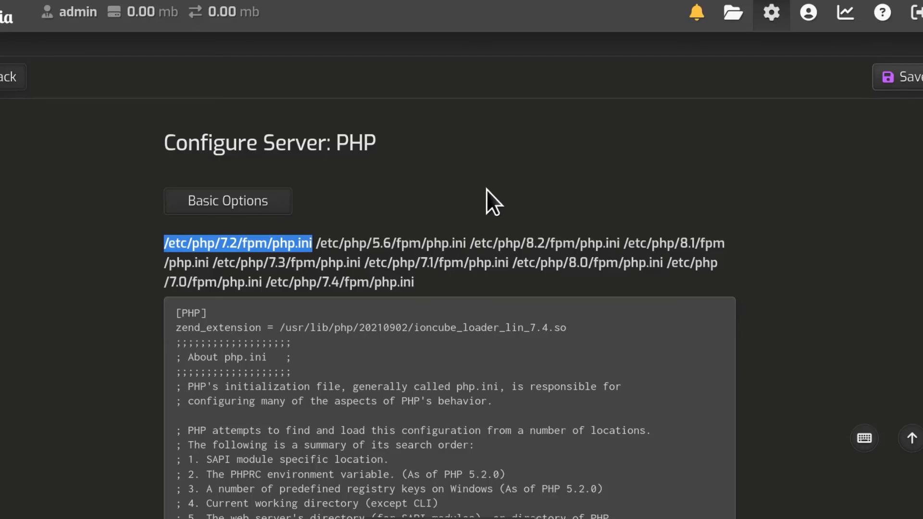
mouse_move(503, 203)
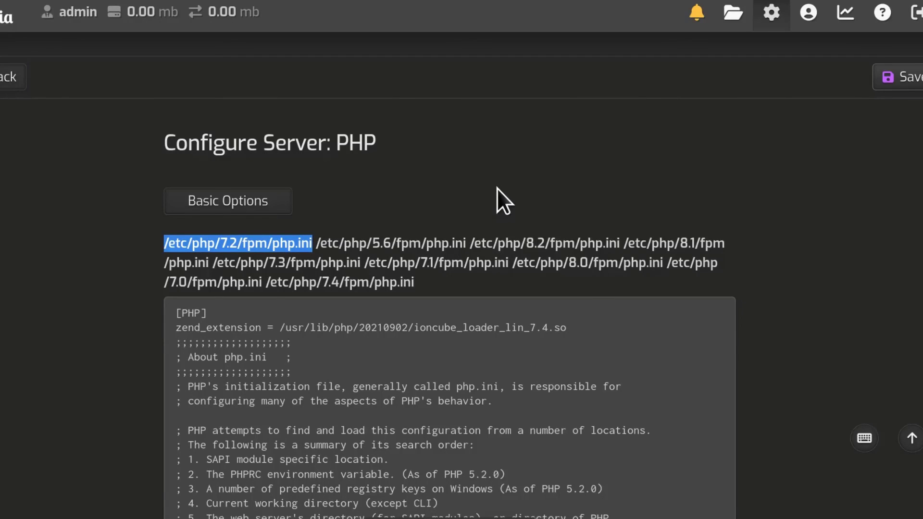
mouse_move(467, 235)
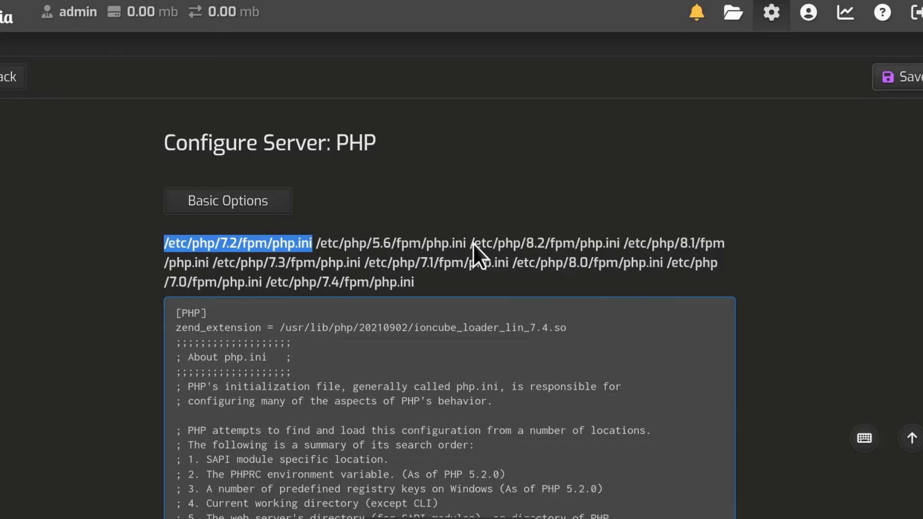
mouse_move(690, 196)
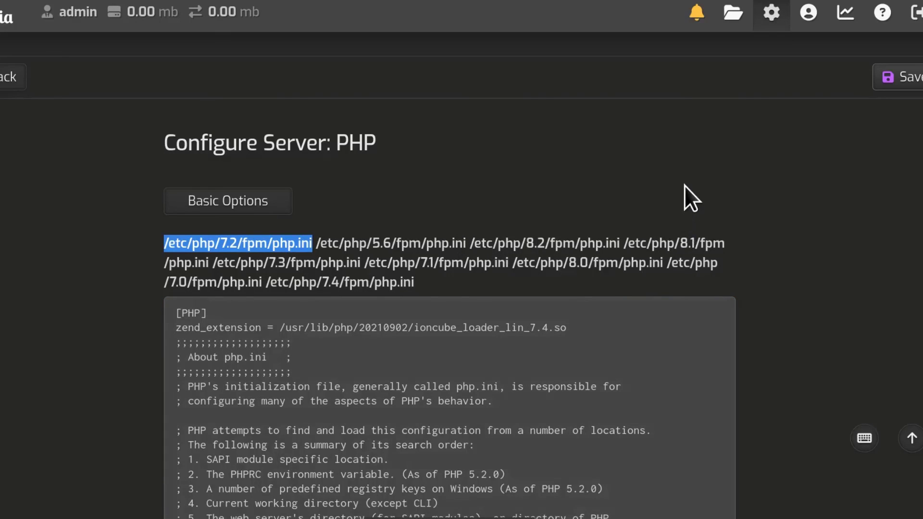